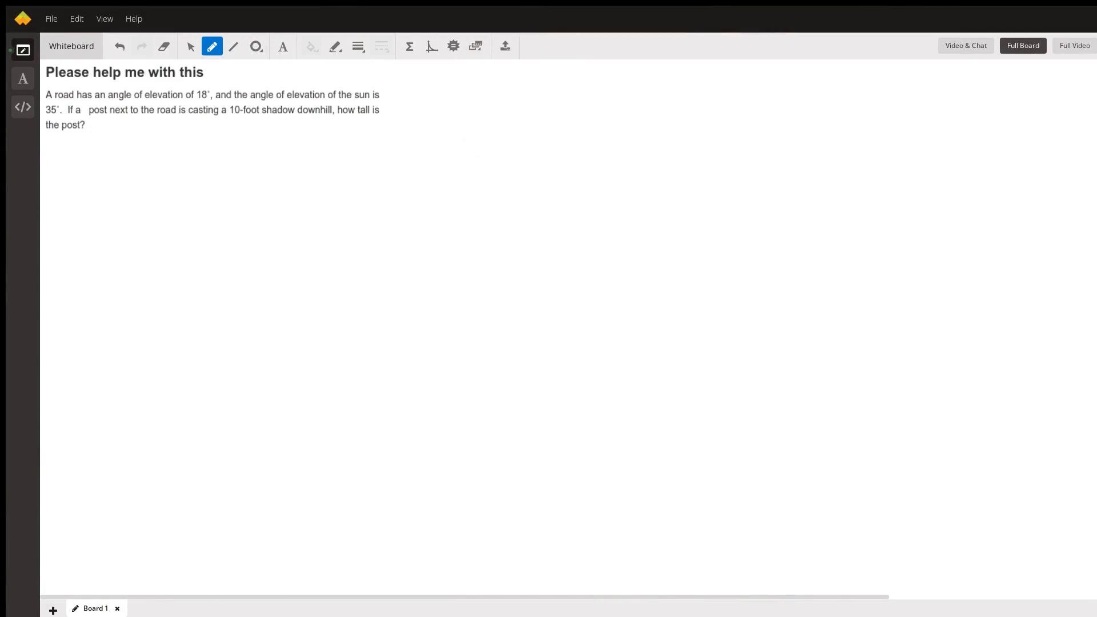
pyautogui.moveTo(353, 167)
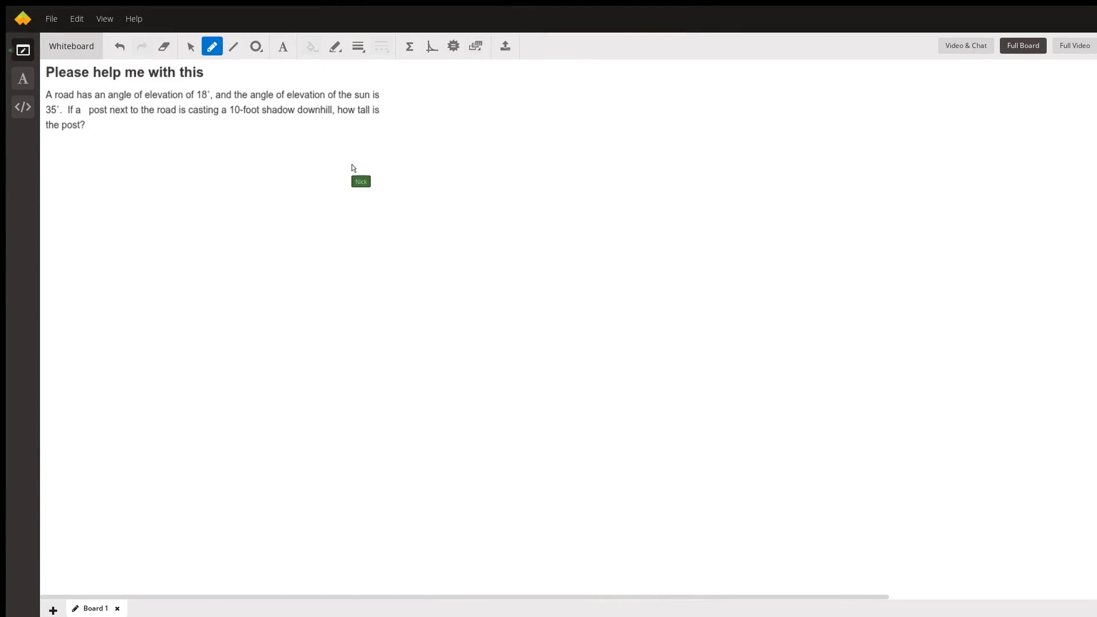
pyautogui.moveTo(224, 126)
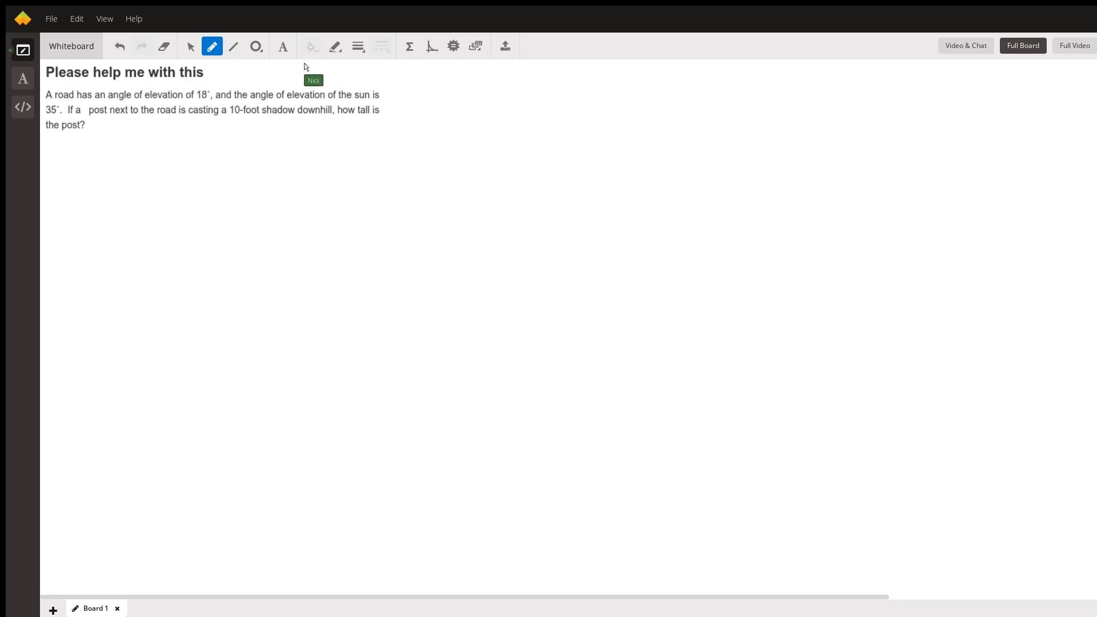
pyautogui.moveTo(131, 102)
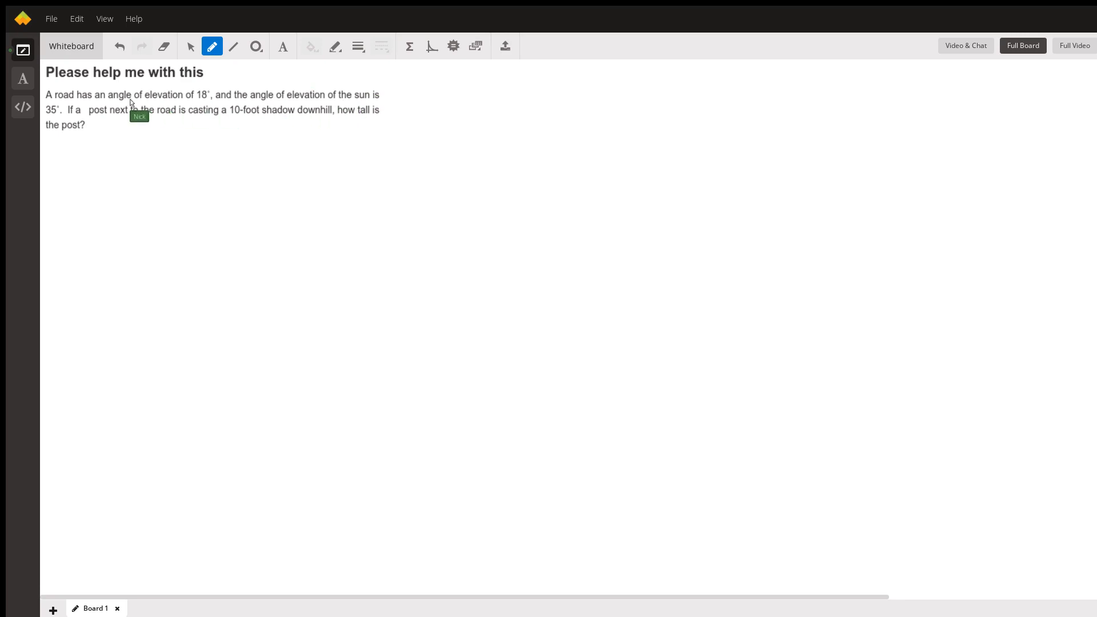
pyautogui.moveTo(281, 184)
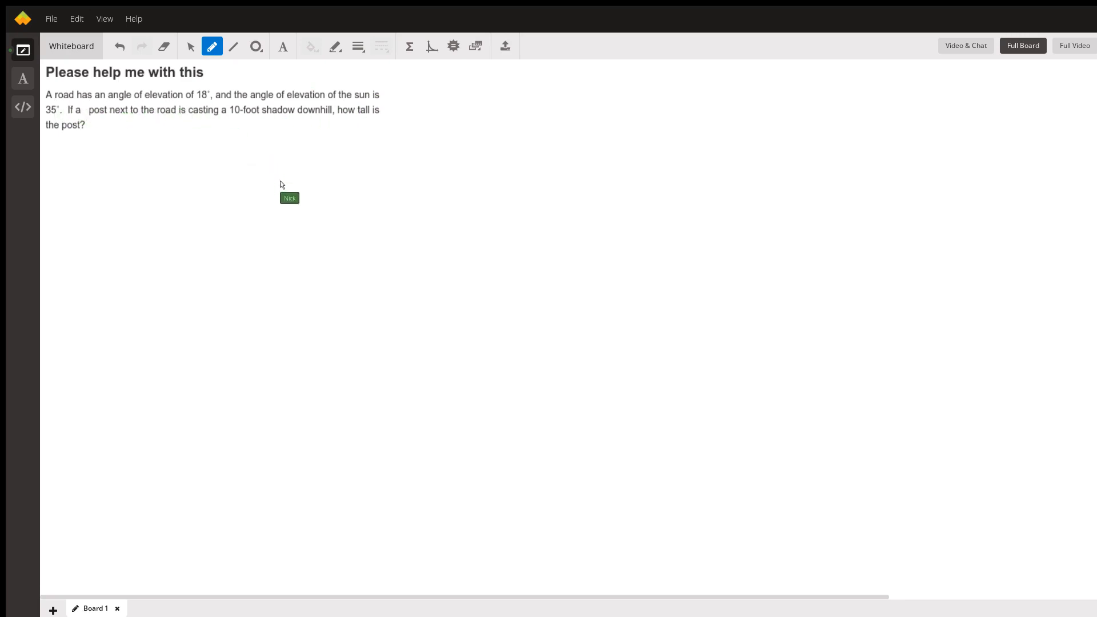
pyautogui.moveTo(367, 237)
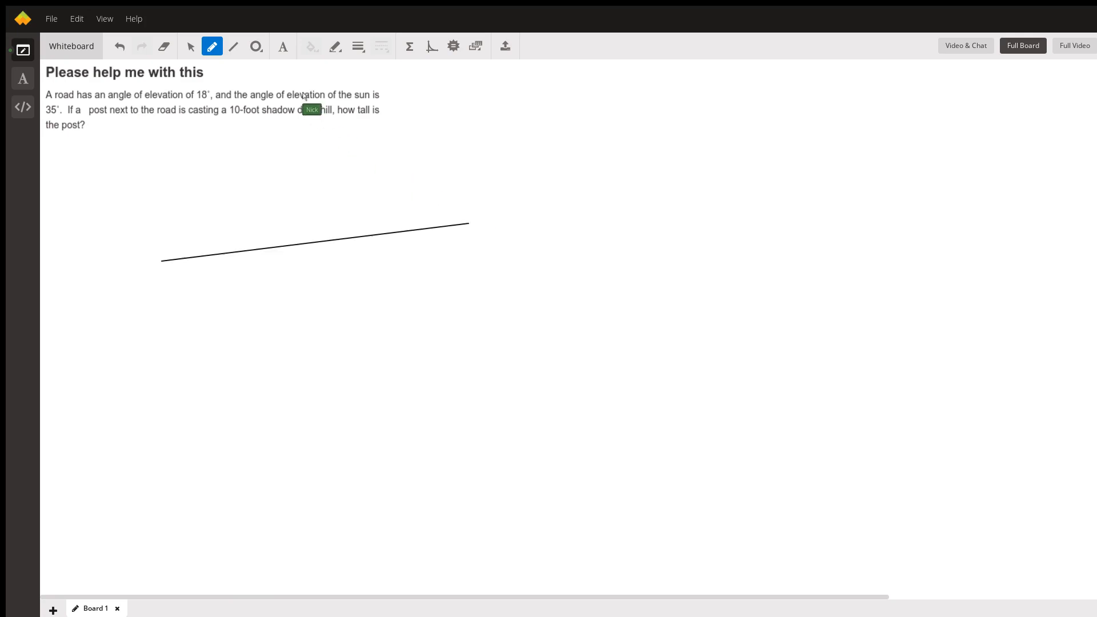
pyautogui.moveTo(242, 223)
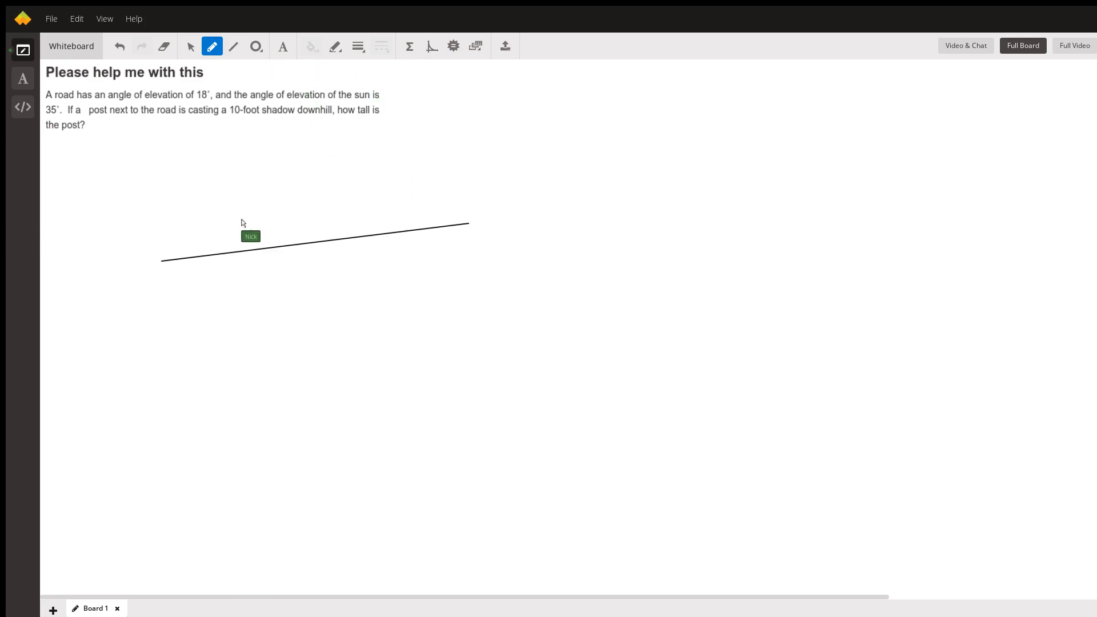
pyautogui.moveTo(474, 252)
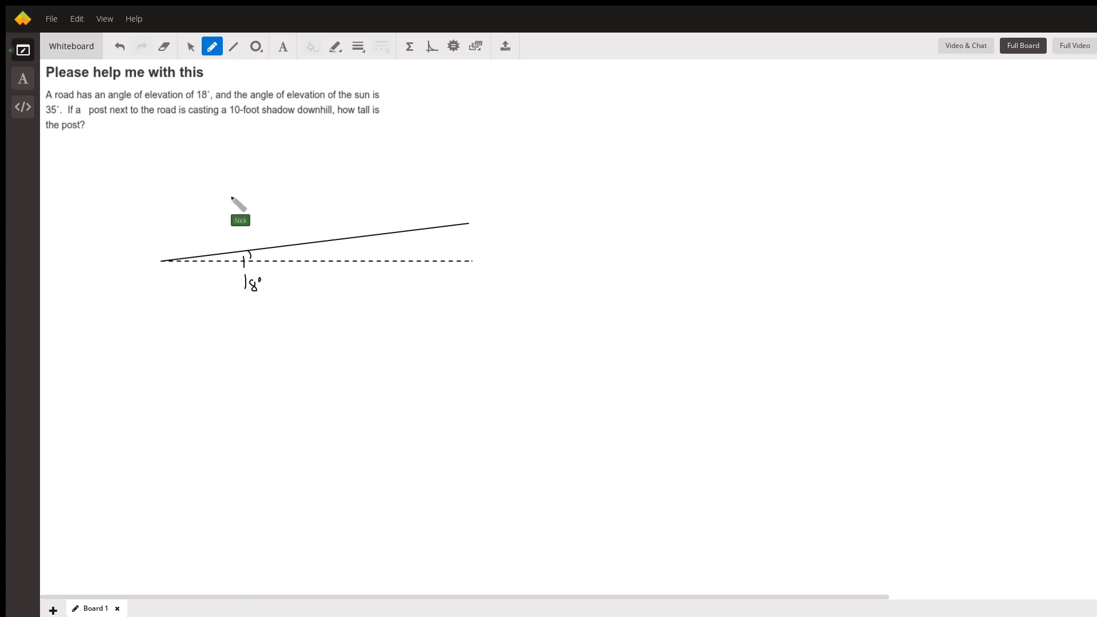
pyautogui.moveTo(334, 287)
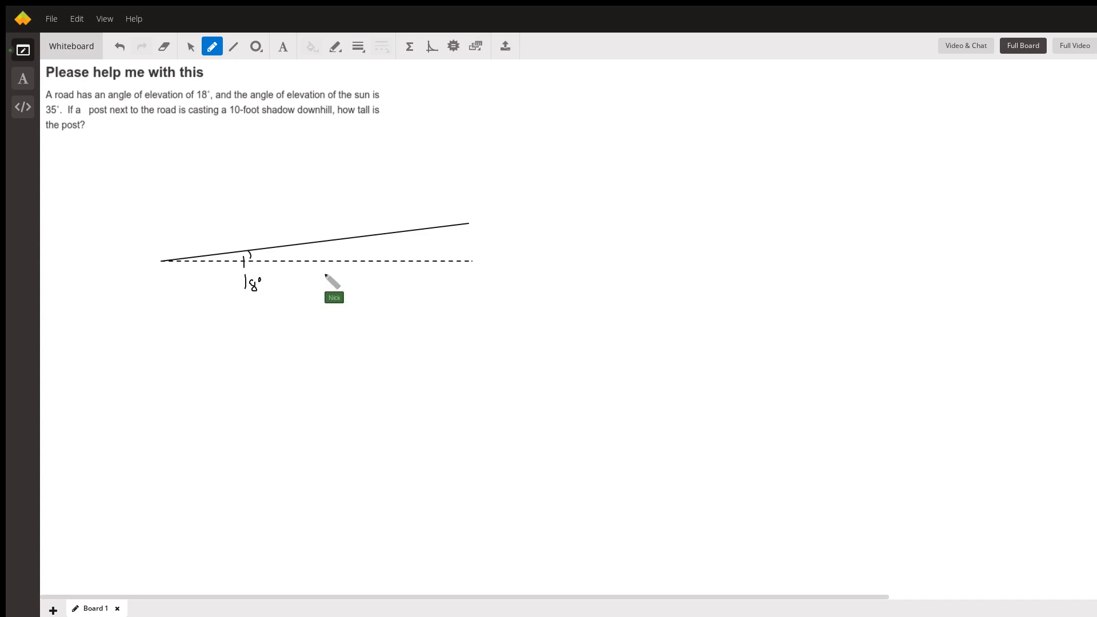
pyautogui.moveTo(267, 66)
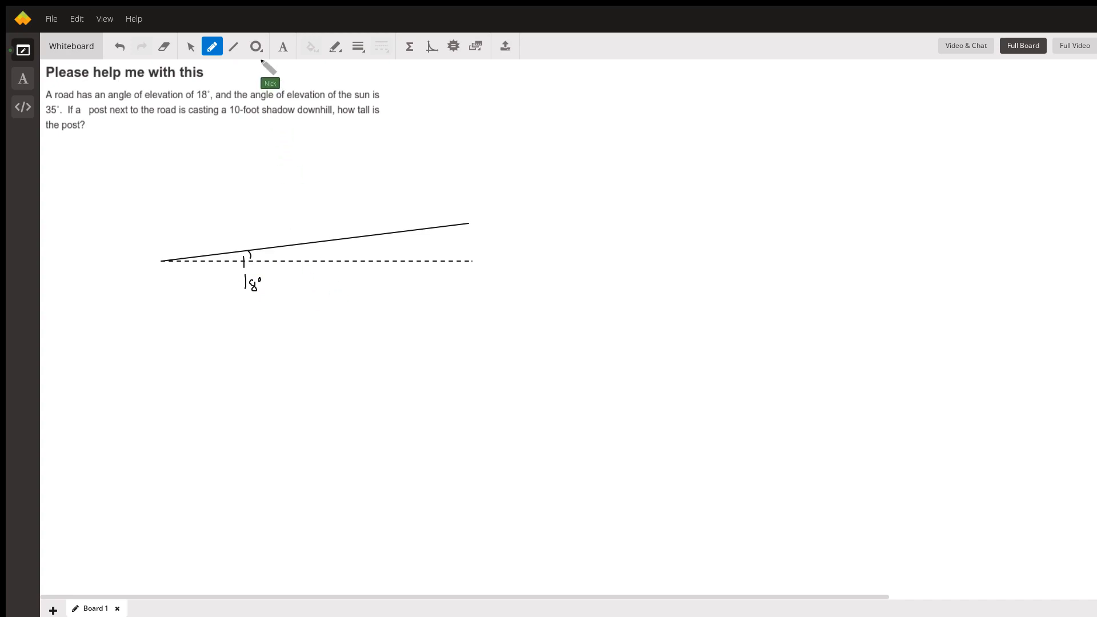
pyautogui.moveTo(315, 67)
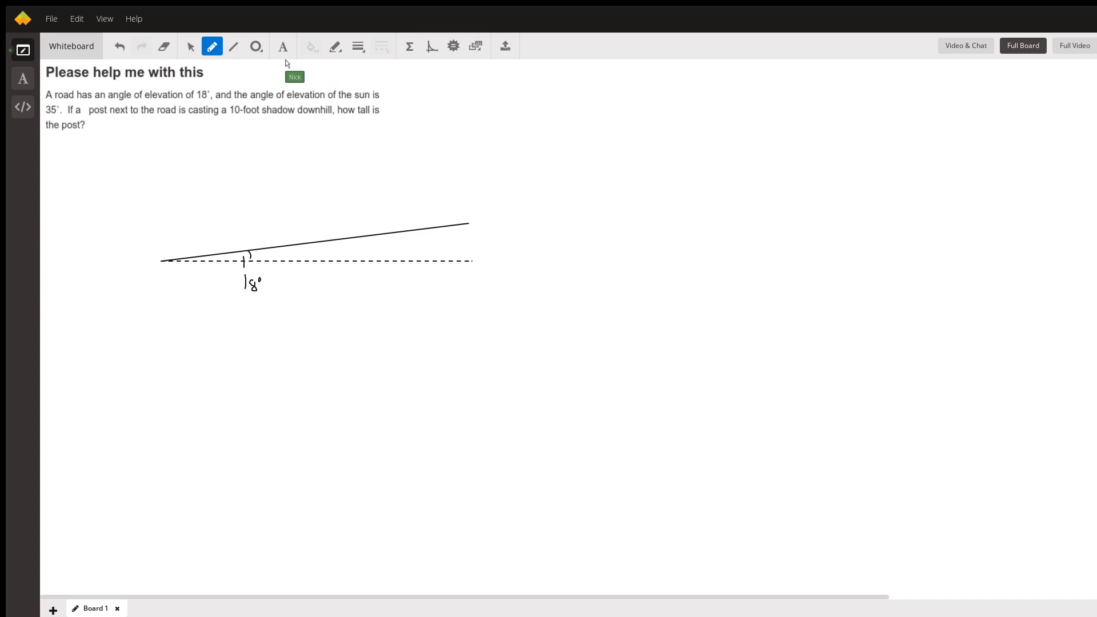
pyautogui.moveTo(350, 86)
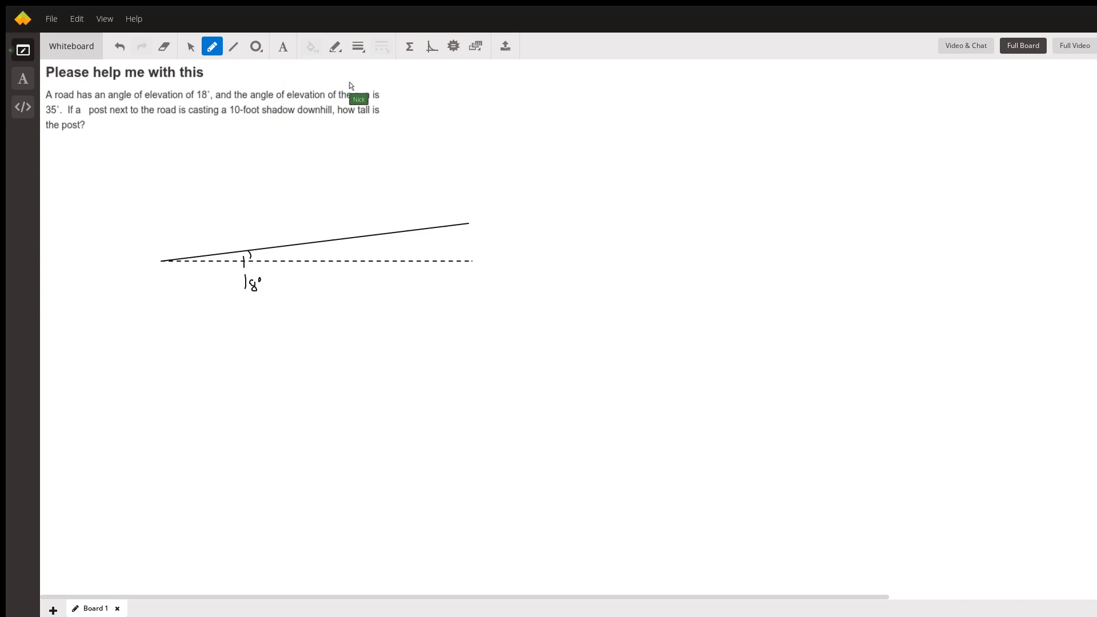
pyautogui.moveTo(637, 147)
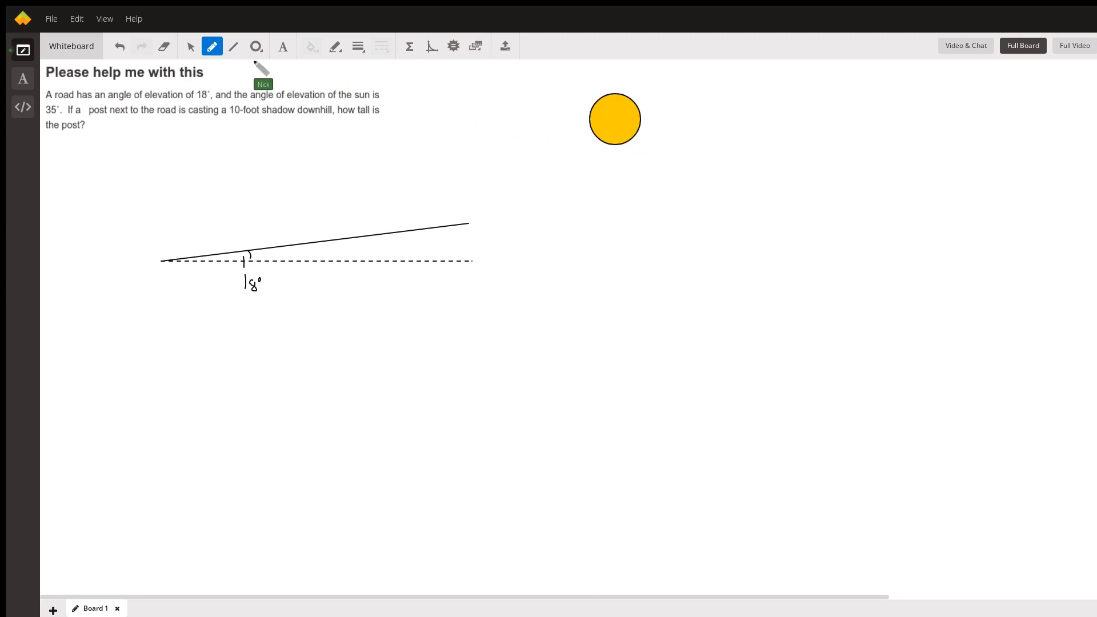
pyautogui.moveTo(156, 130)
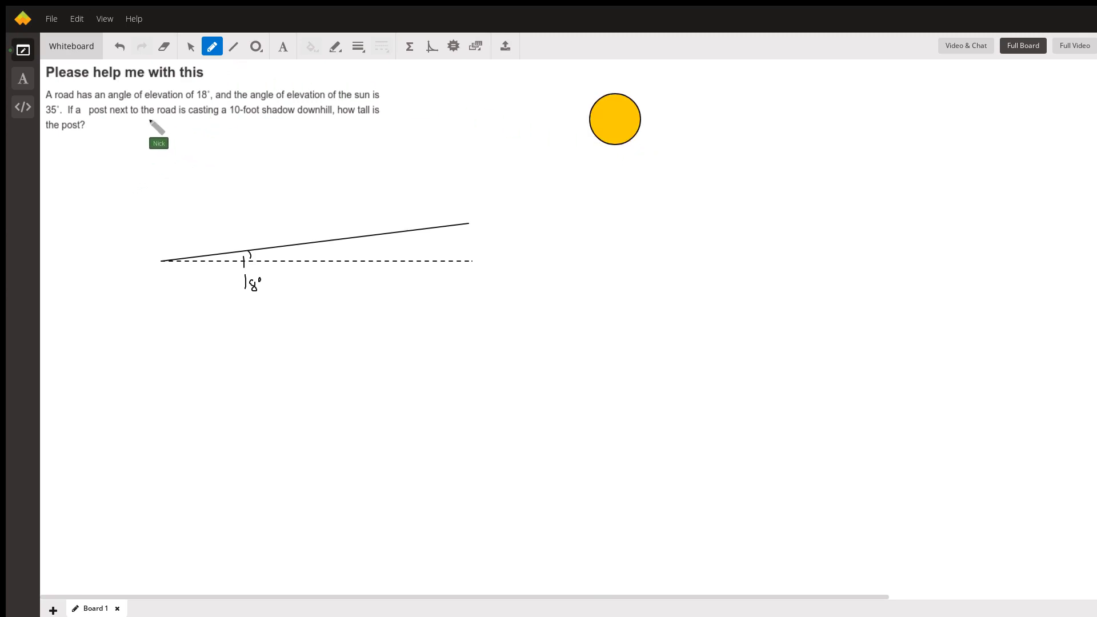
pyautogui.moveTo(225, 129)
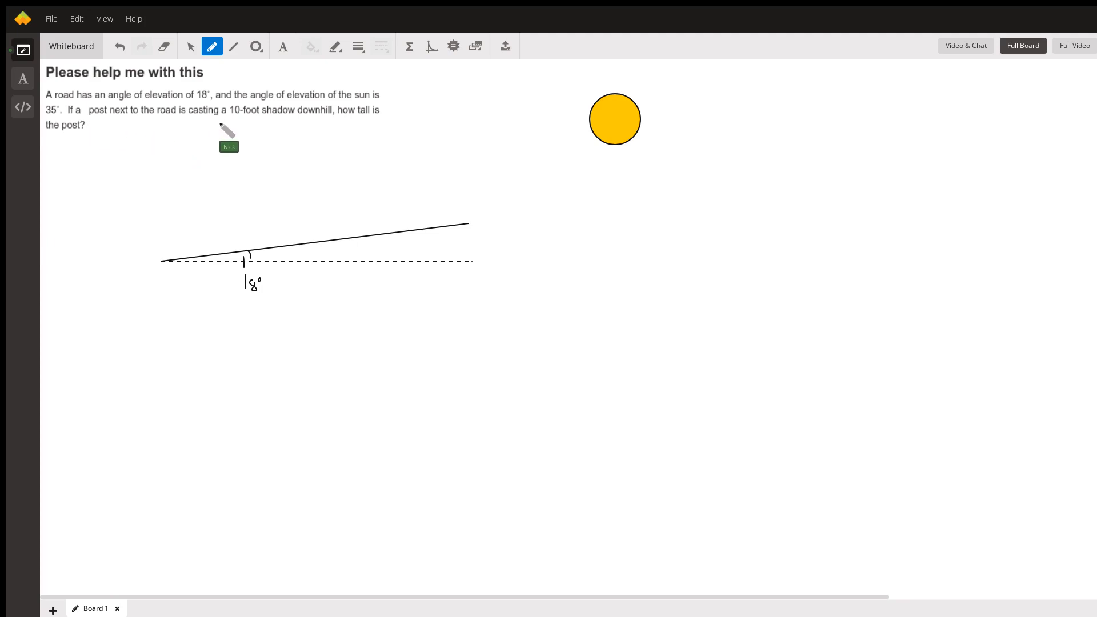
pyautogui.moveTo(240, 129)
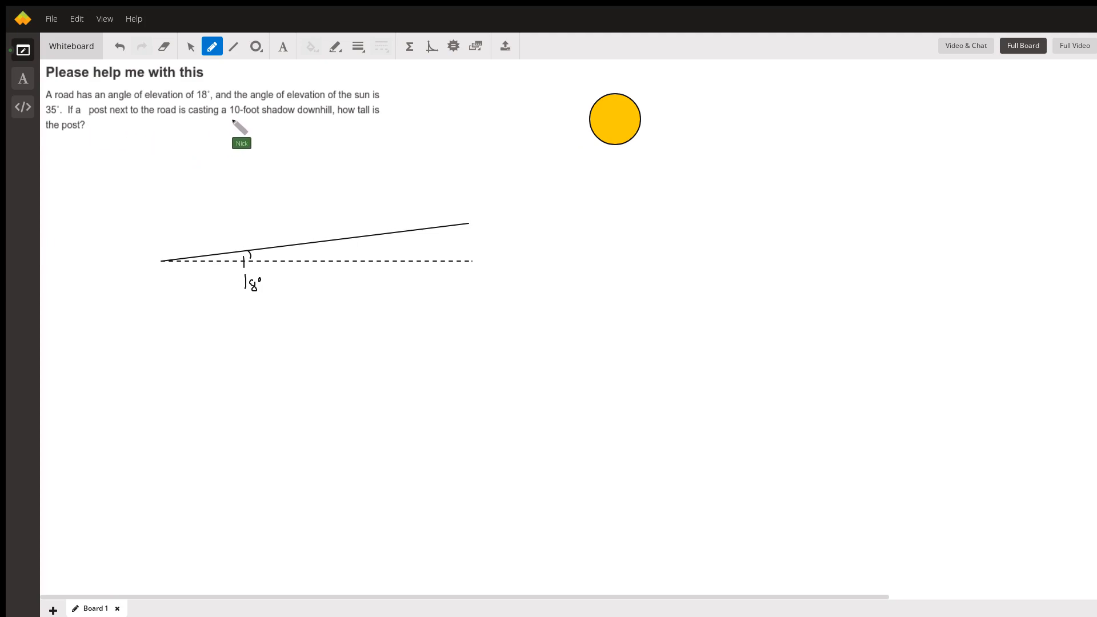
pyautogui.moveTo(311, 129)
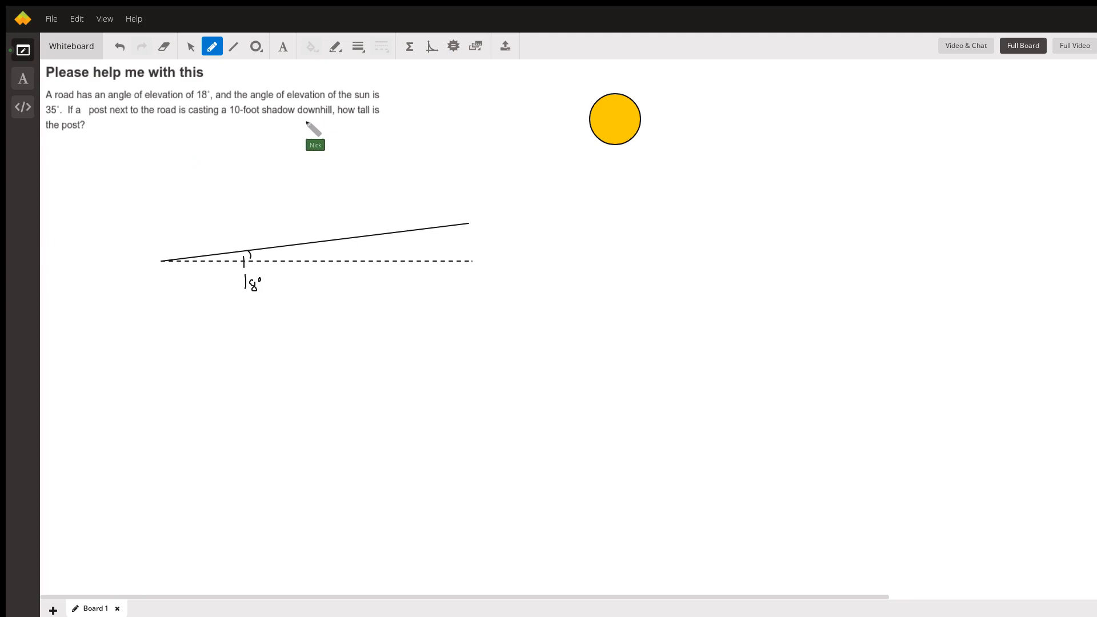
pyautogui.moveTo(362, 155)
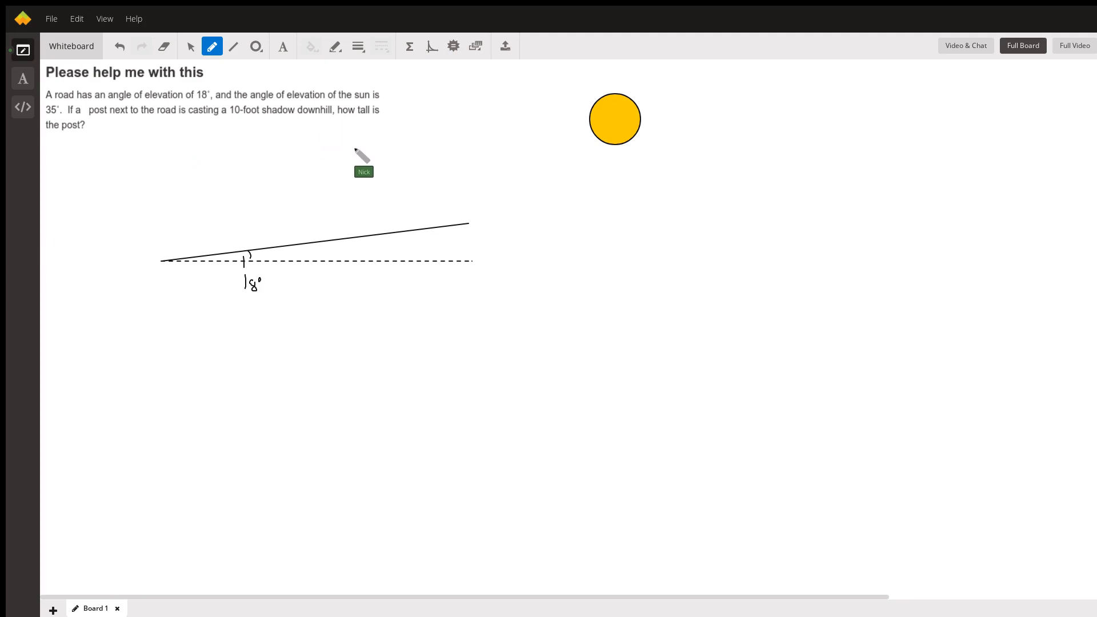
pyautogui.moveTo(521, 158)
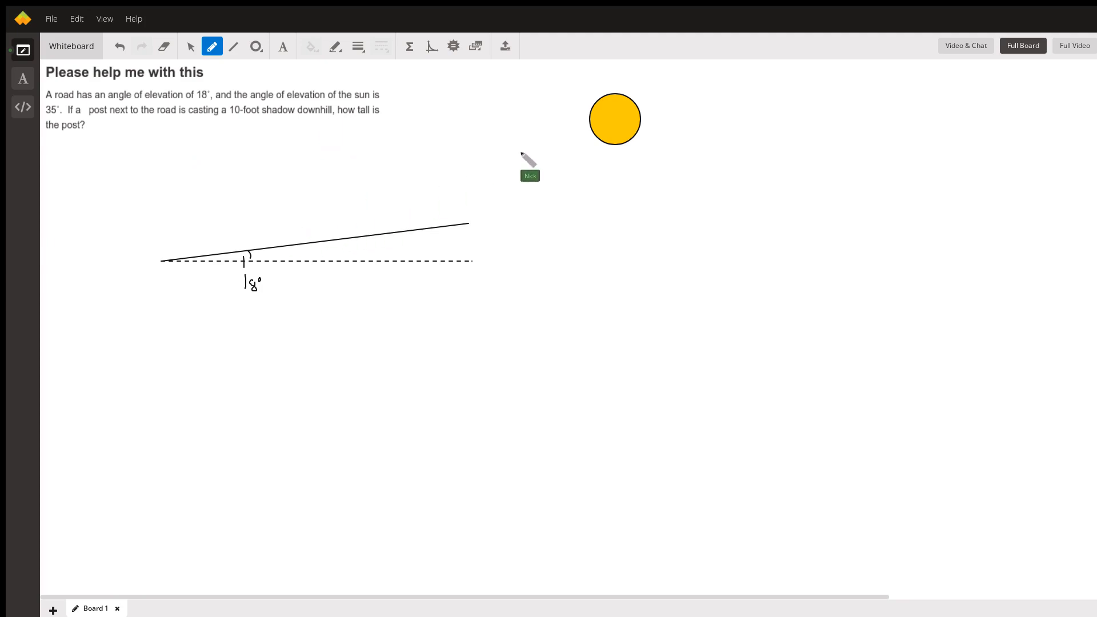
pyautogui.moveTo(600, 144)
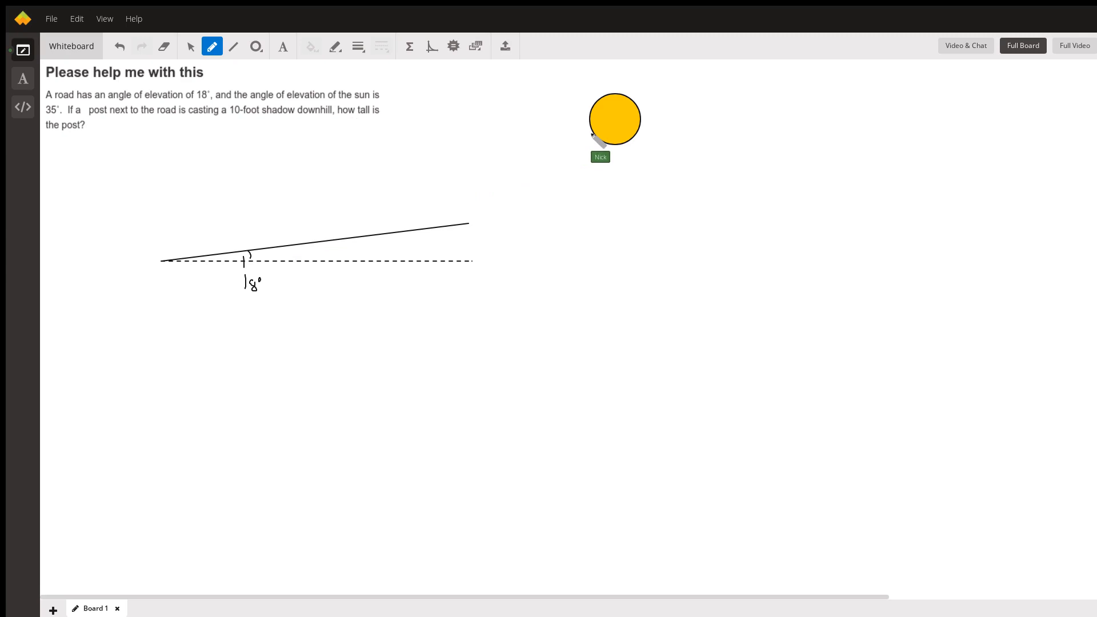
pyautogui.moveTo(635, 132)
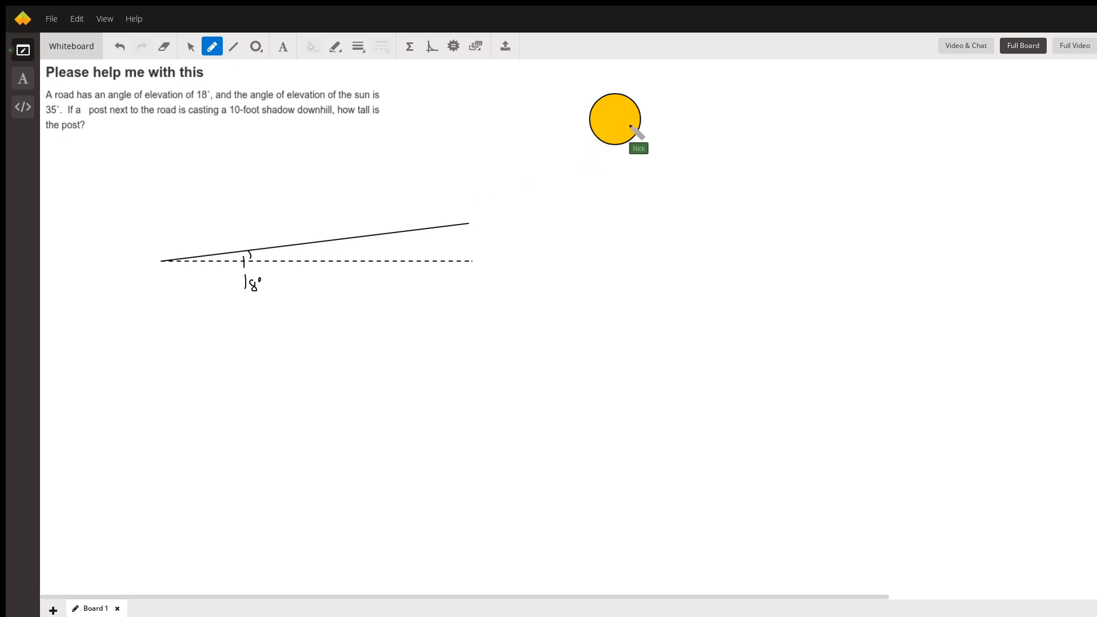
pyautogui.moveTo(377, 64)
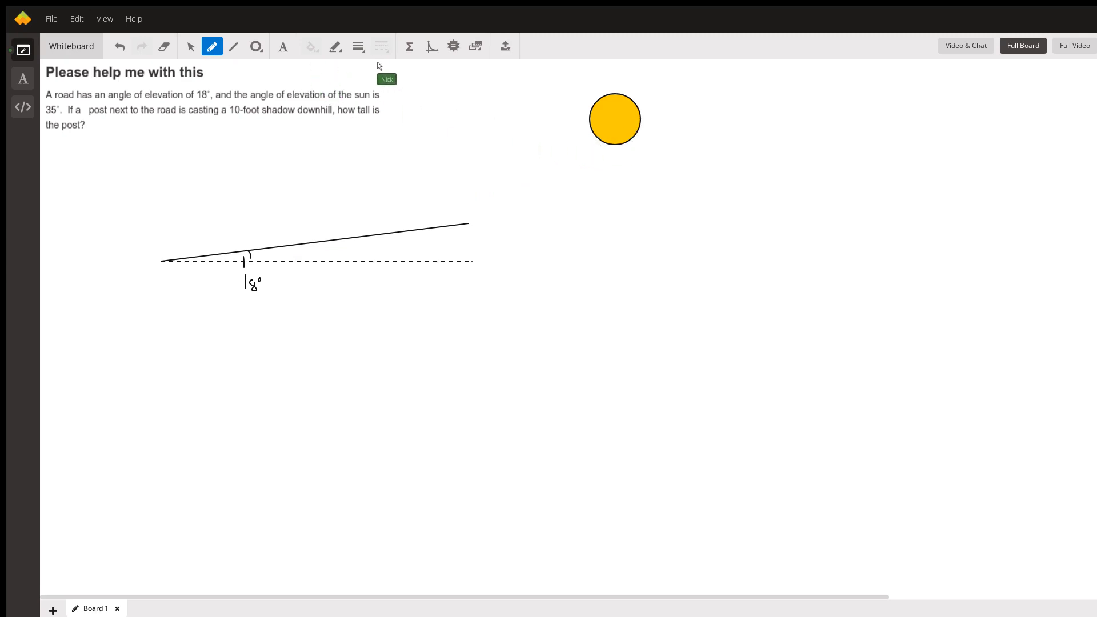
pyautogui.moveTo(372, 143)
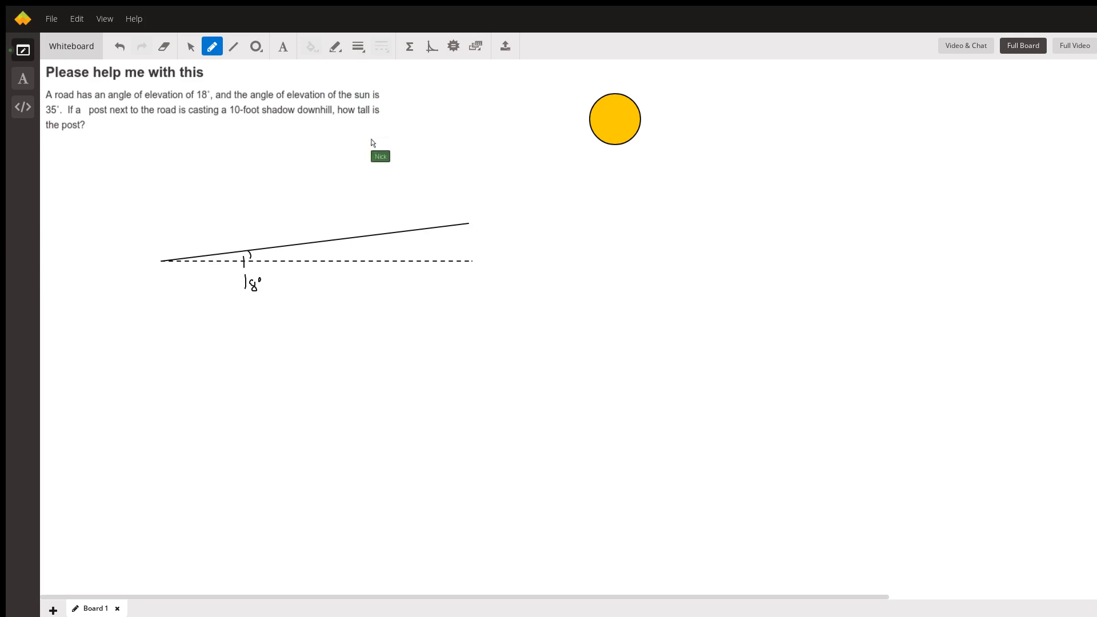
pyautogui.moveTo(362, 210)
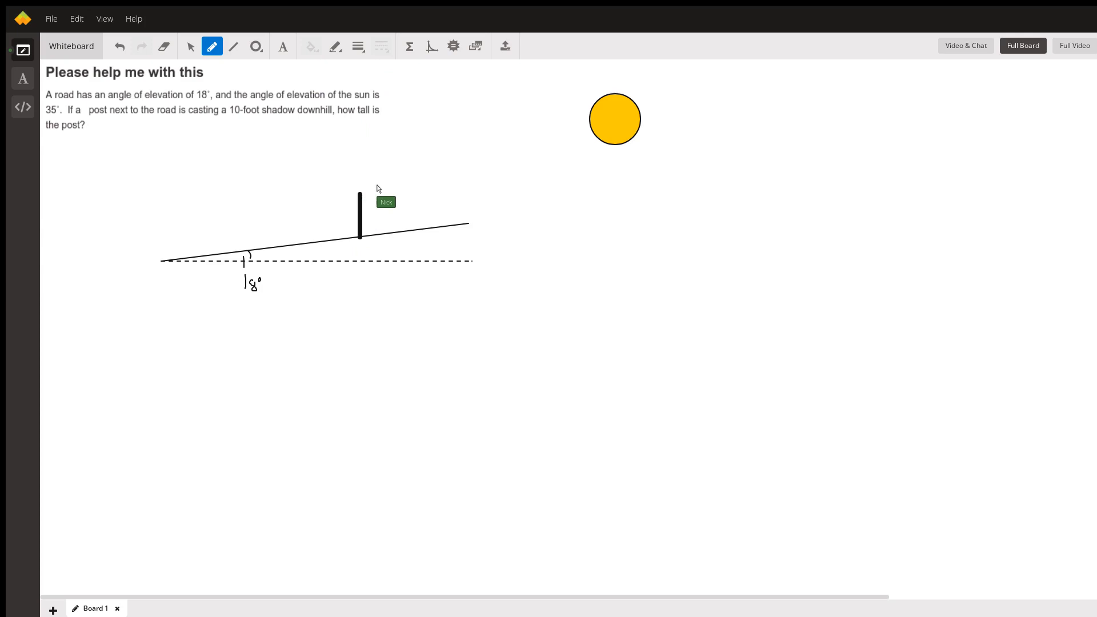
pyautogui.moveTo(405, 172)
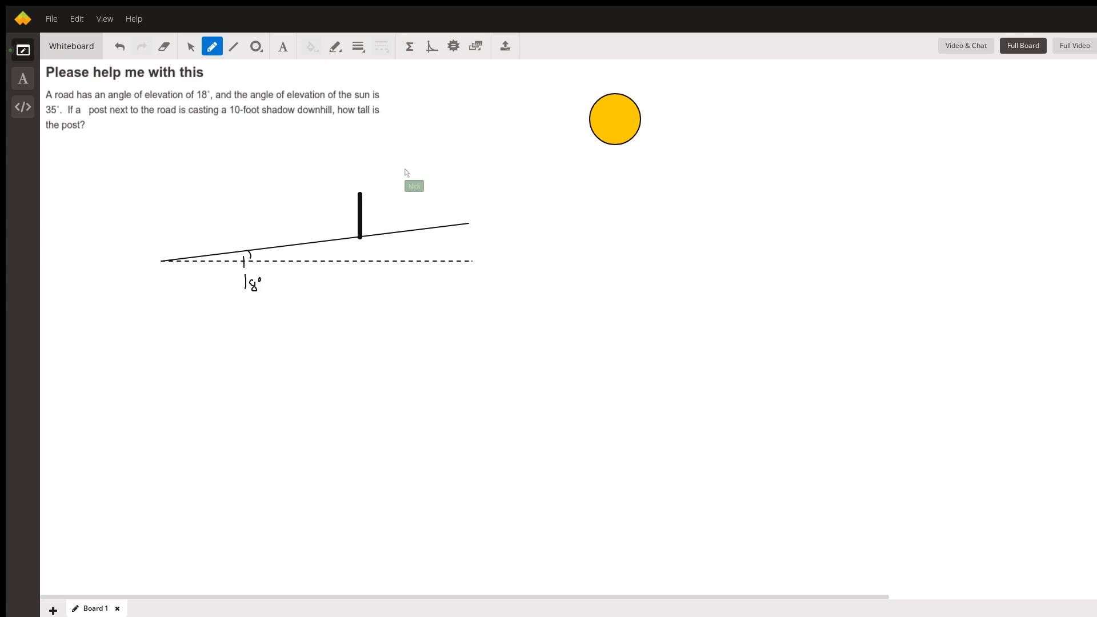
pyautogui.moveTo(359, 238)
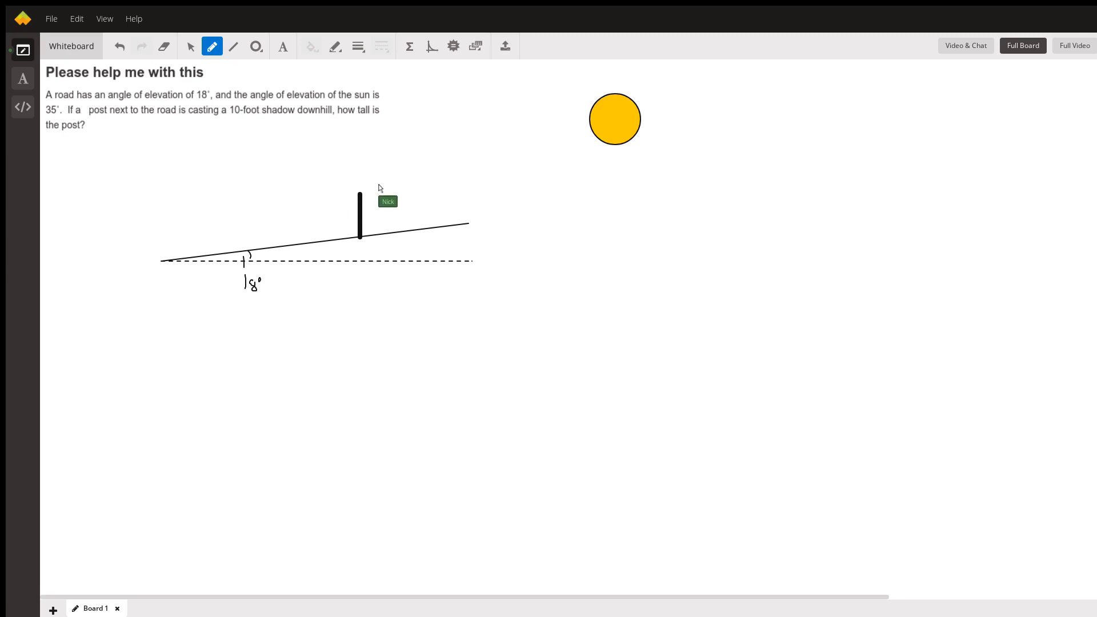
pyautogui.moveTo(357, 230)
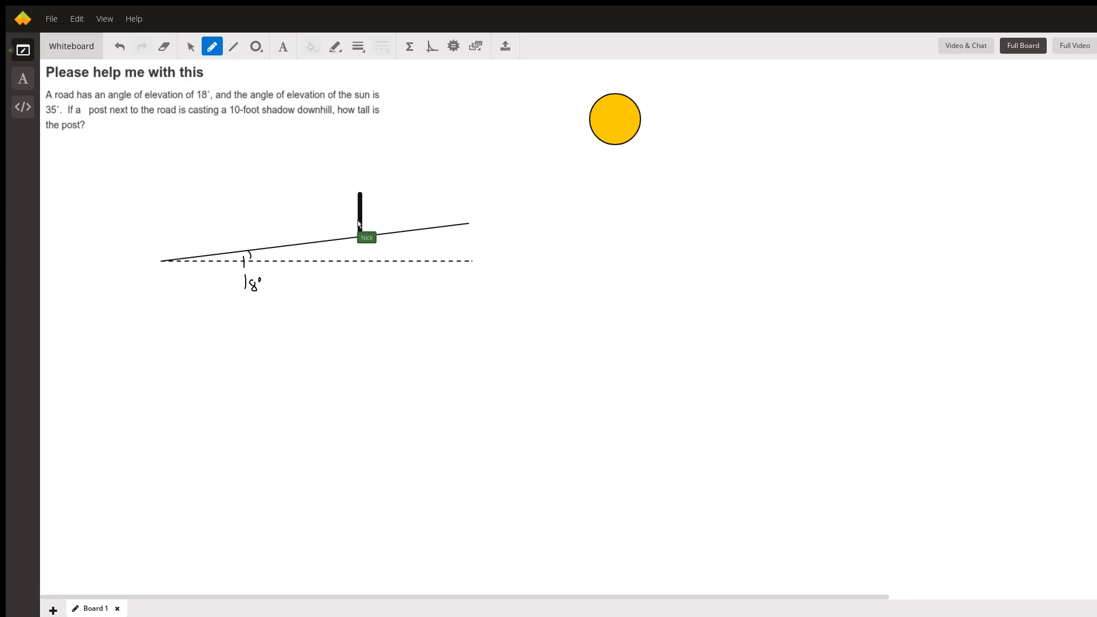
pyautogui.moveTo(280, 63)
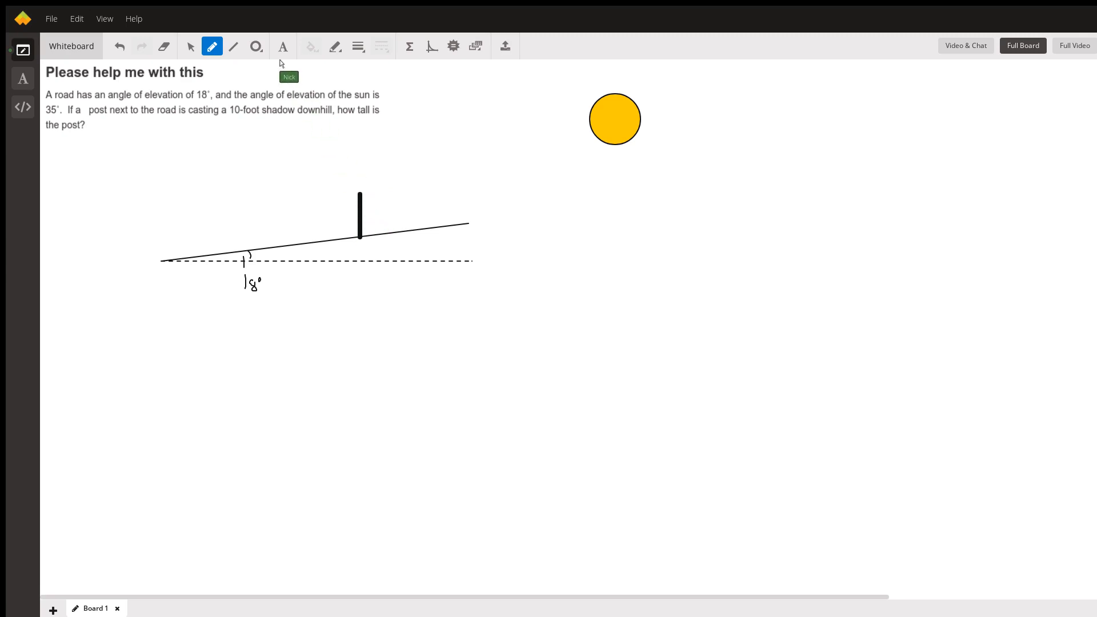
pyautogui.moveTo(300, 165)
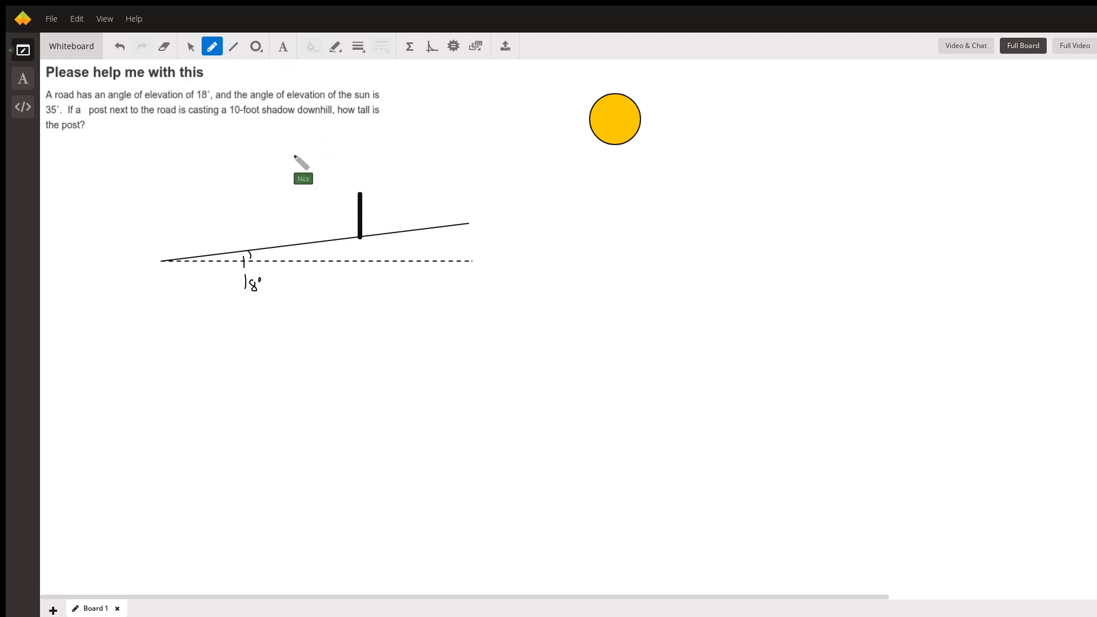
pyautogui.moveTo(353, 231)
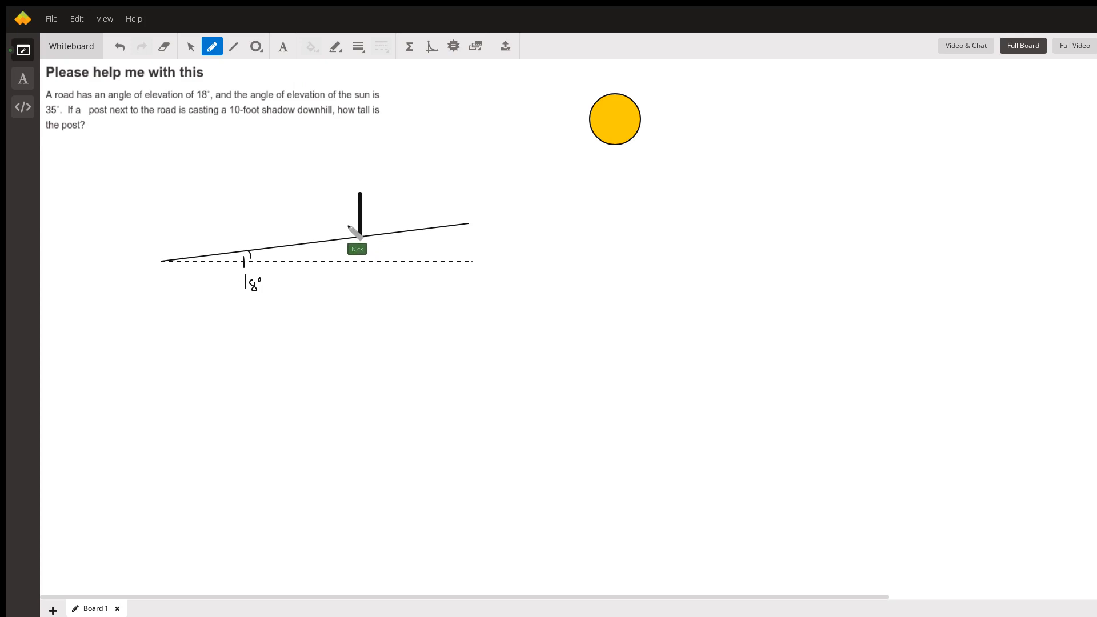
pyautogui.moveTo(362, 63)
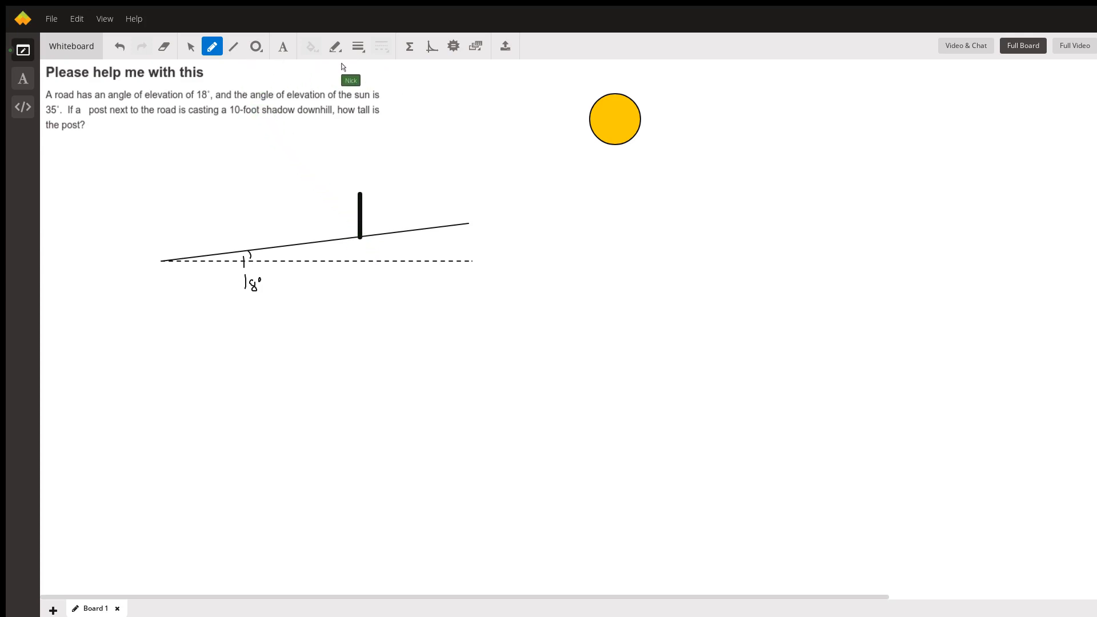
pyautogui.moveTo(594, 133)
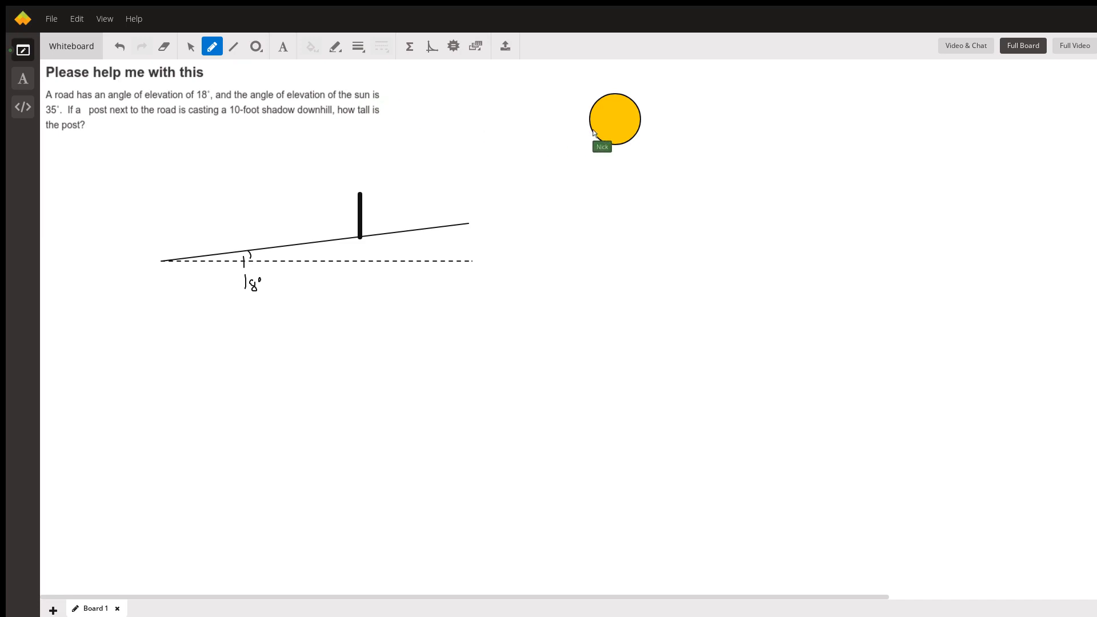
pyautogui.moveTo(360, 198)
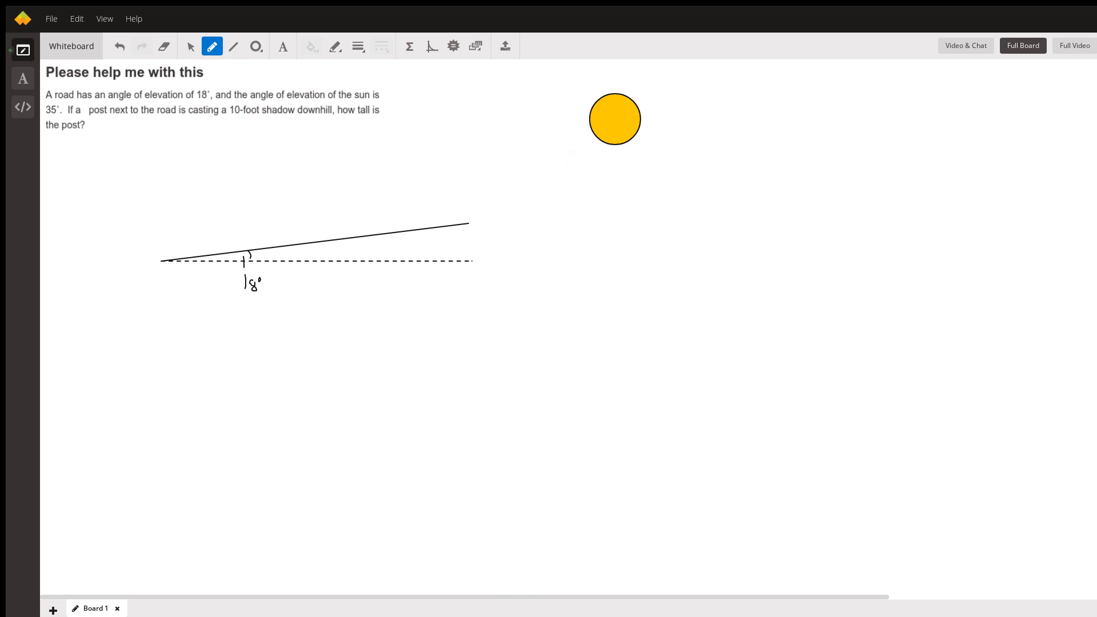
pyautogui.moveTo(438, 111)
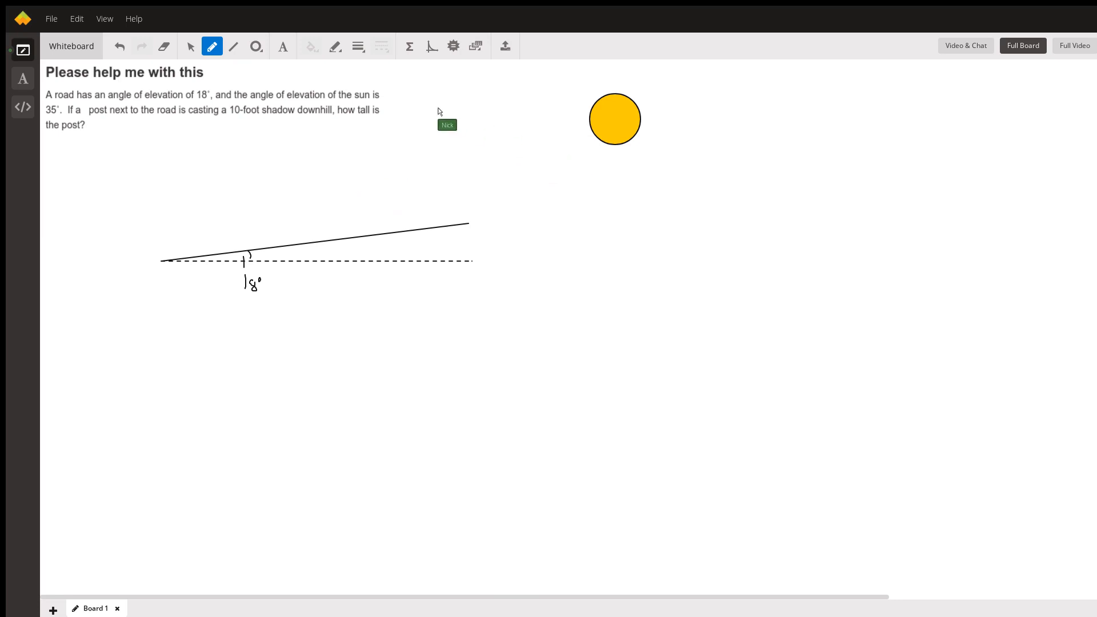
pyautogui.moveTo(359, 66)
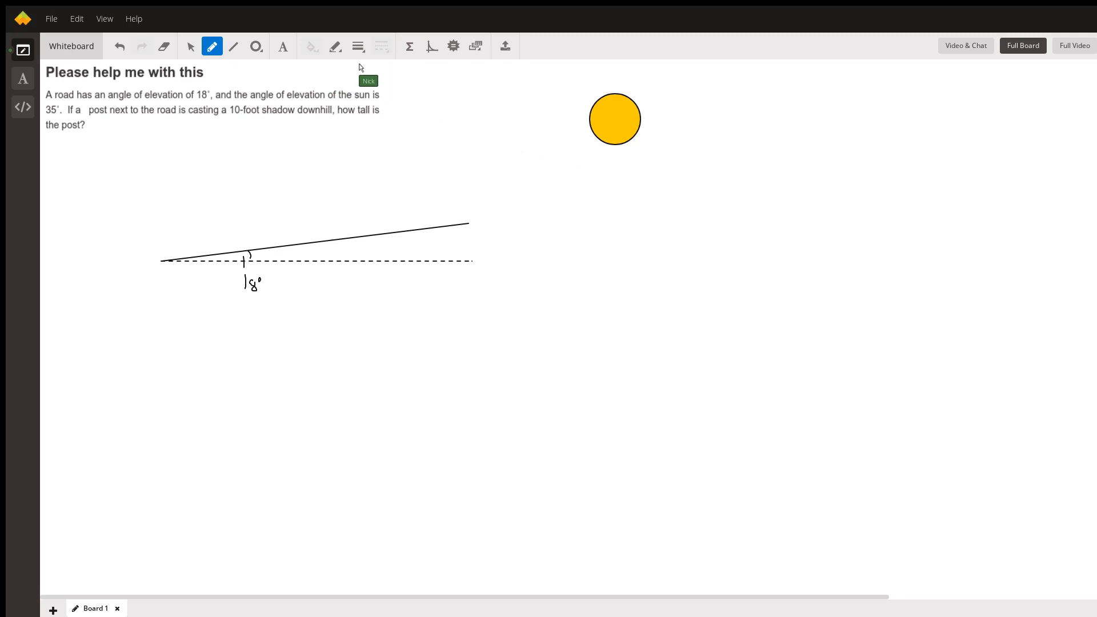
pyautogui.moveTo(350, 212)
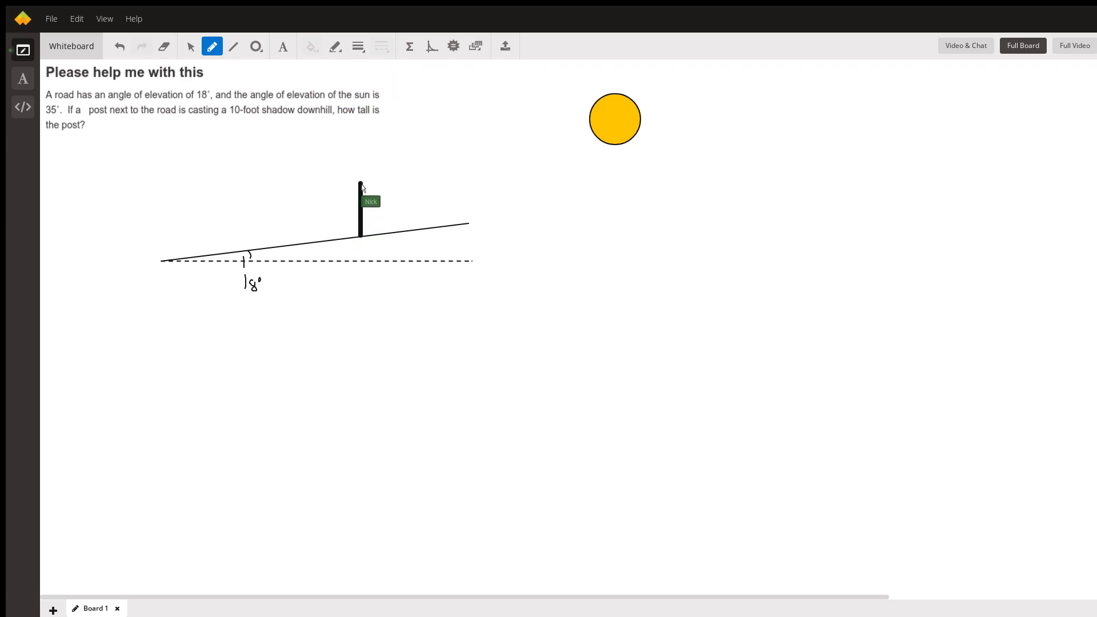
pyautogui.moveTo(343, 77)
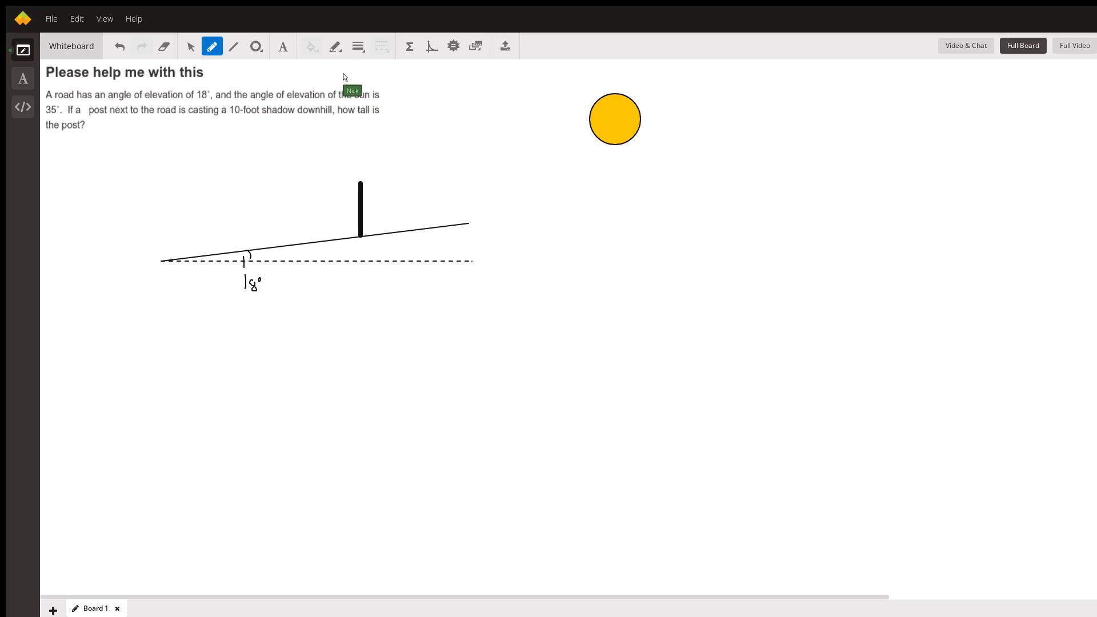
pyautogui.moveTo(578, 137)
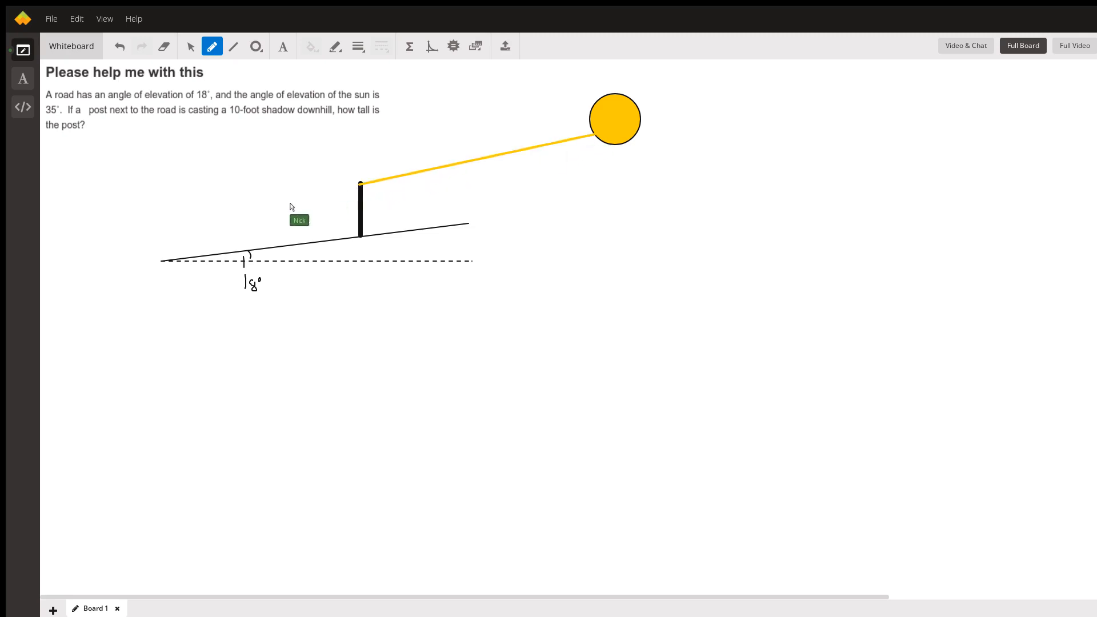
pyautogui.moveTo(70, 247)
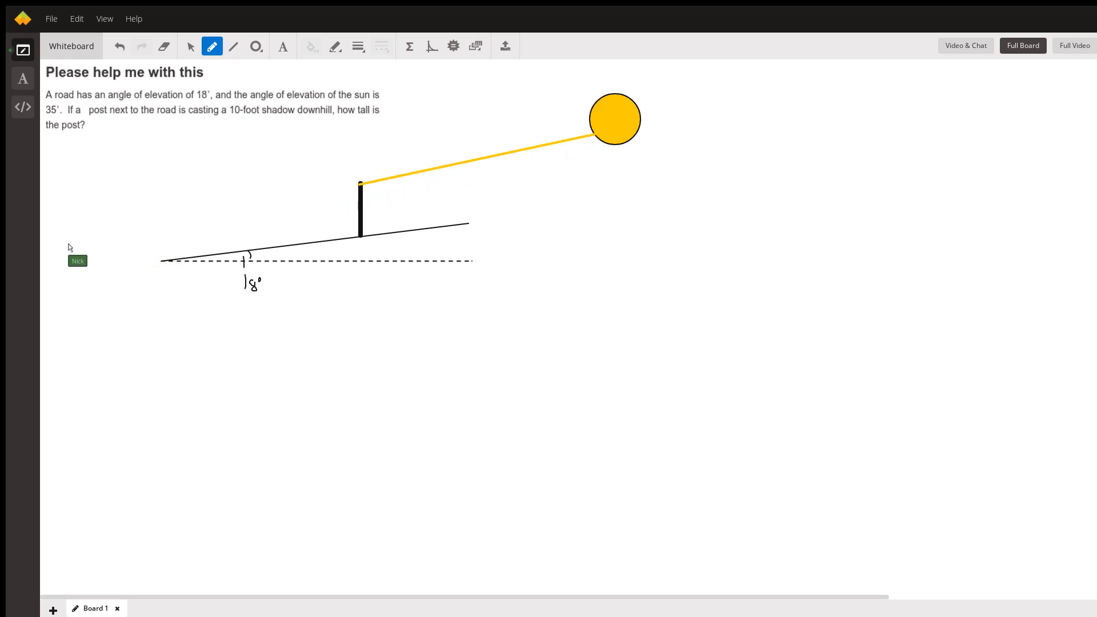
pyautogui.moveTo(156, 251)
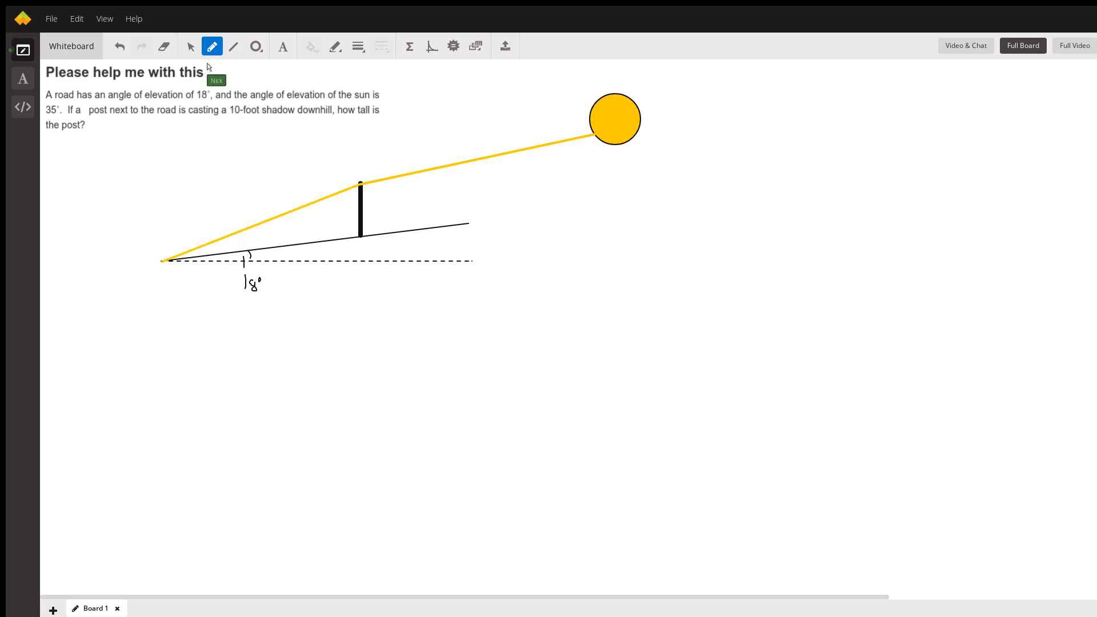
pyautogui.moveTo(361, 185)
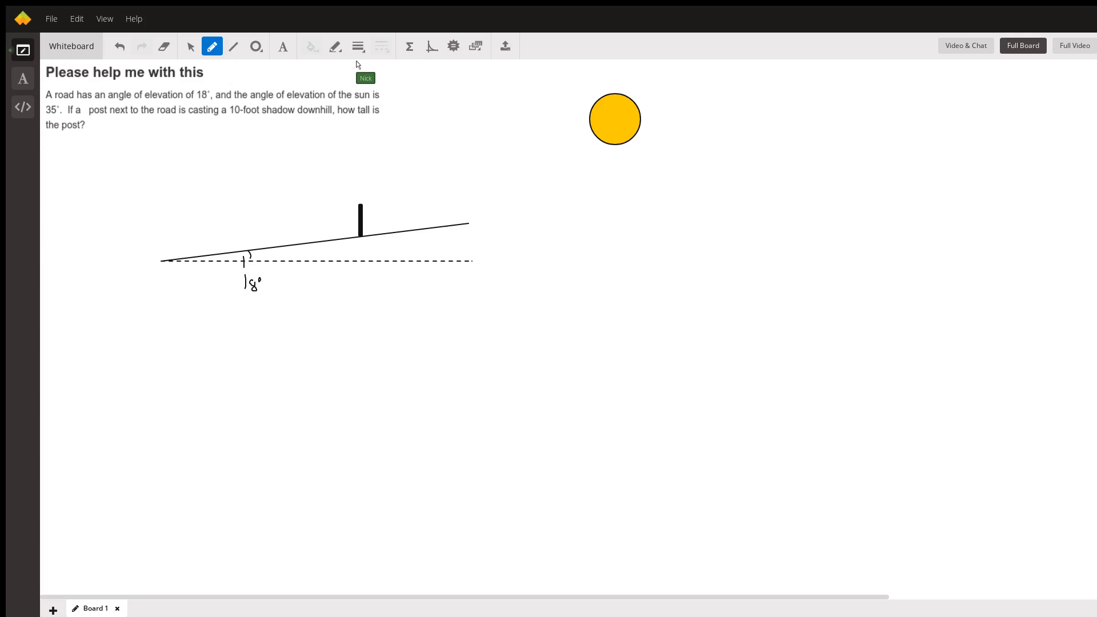
pyautogui.moveTo(358, 210)
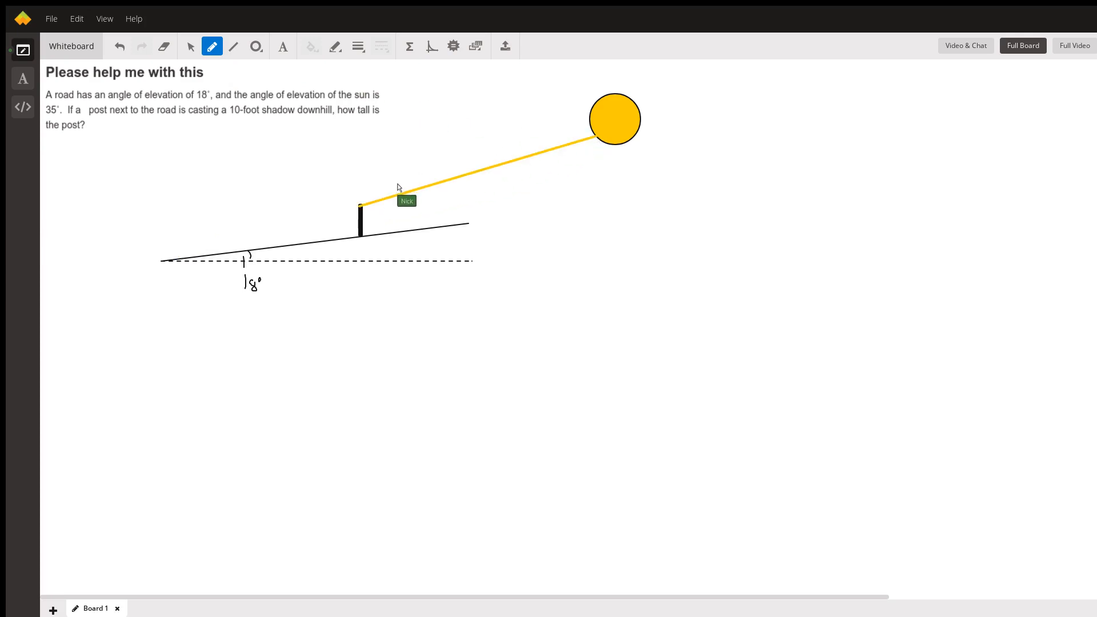
pyautogui.moveTo(177, 264)
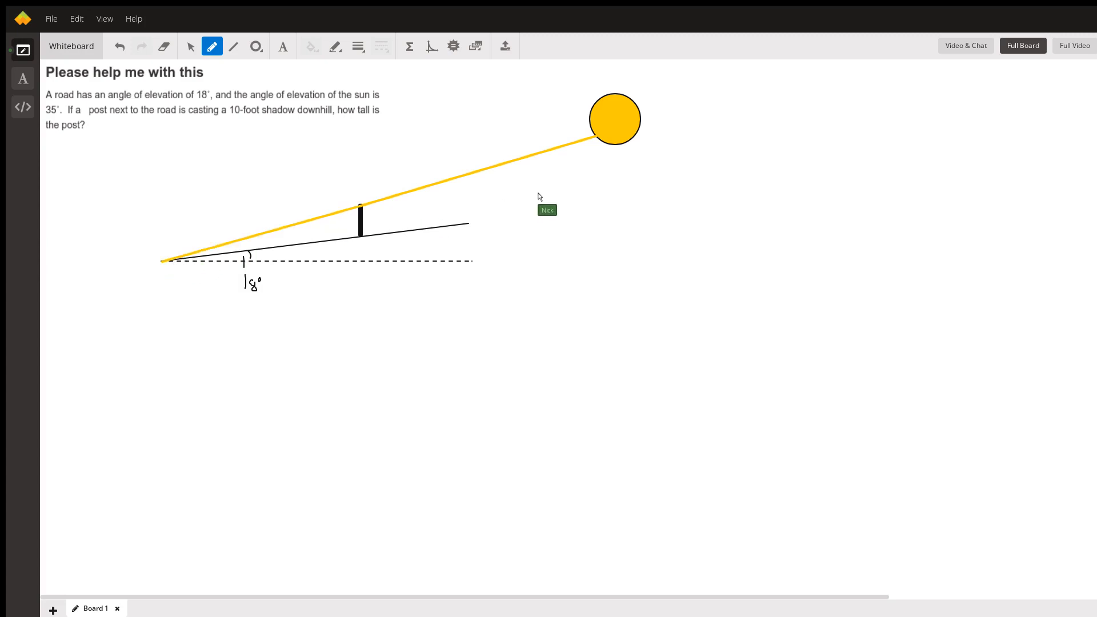
pyautogui.moveTo(522, 133)
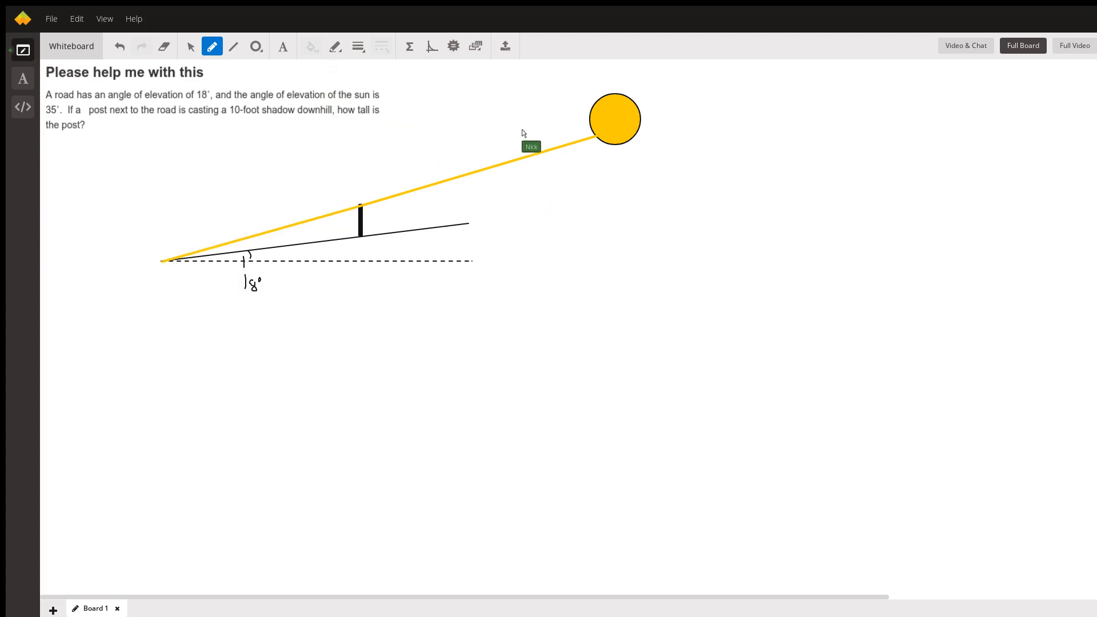
pyautogui.moveTo(441, 207)
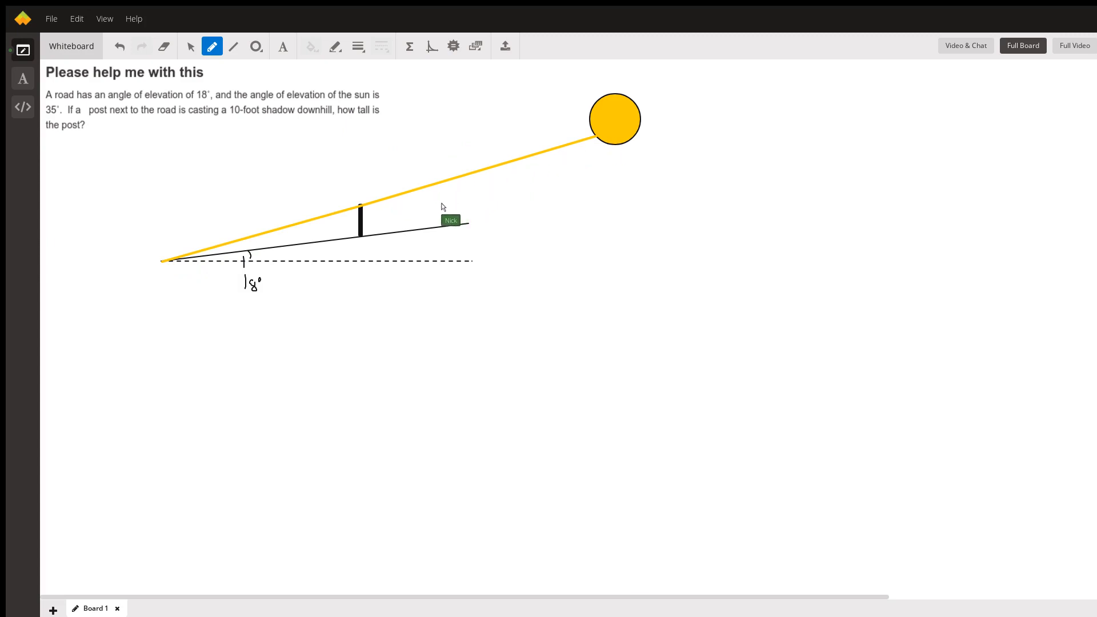
pyautogui.moveTo(359, 239)
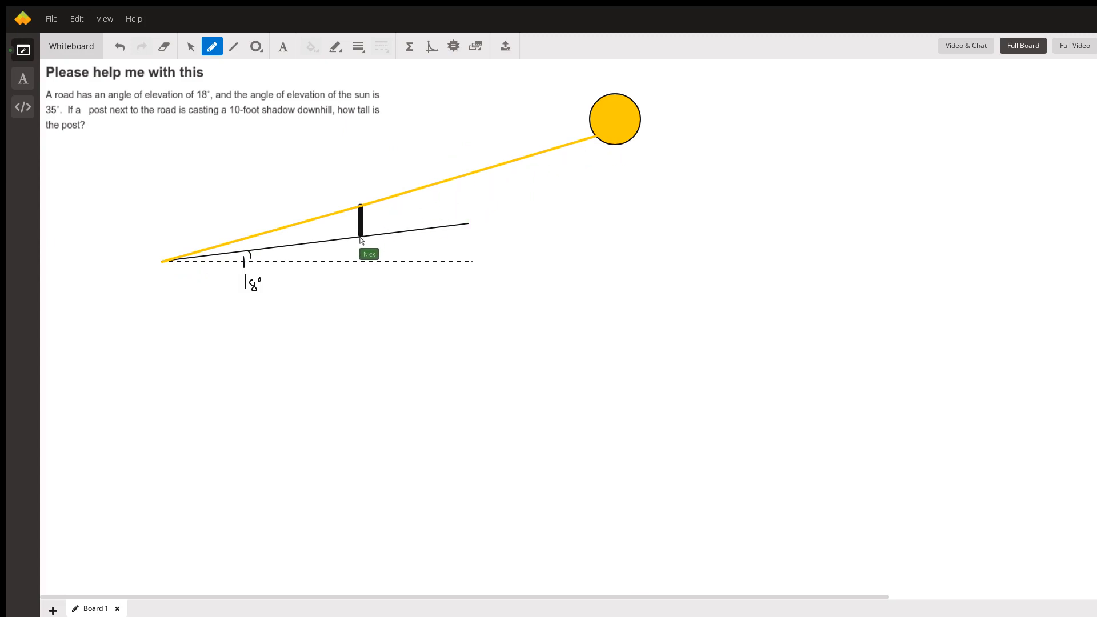
pyautogui.moveTo(270, 251)
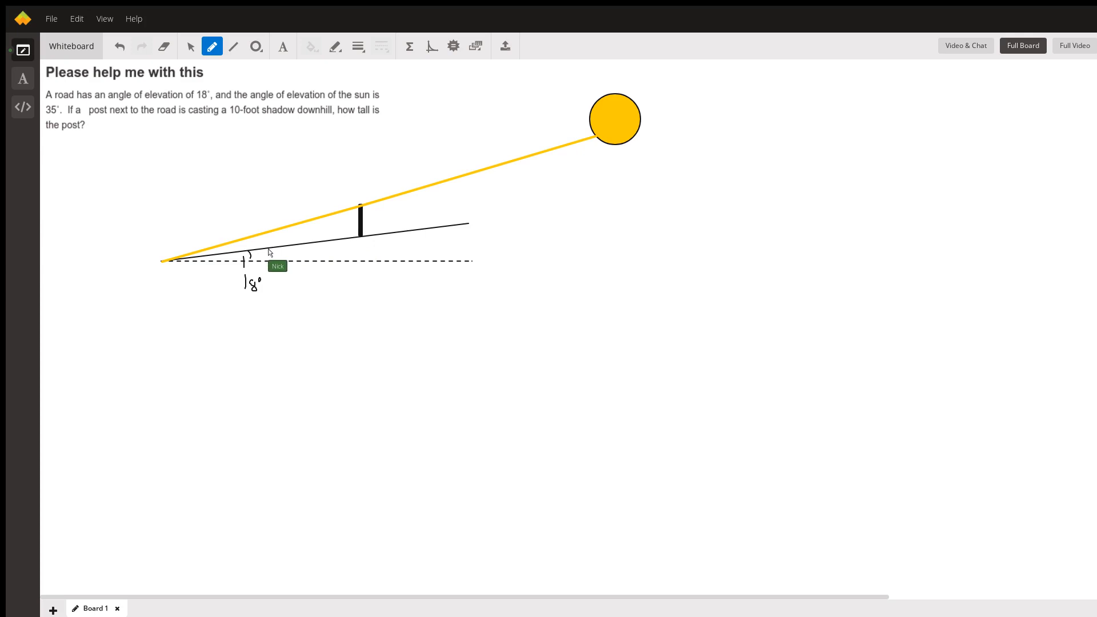
pyautogui.moveTo(306, 249)
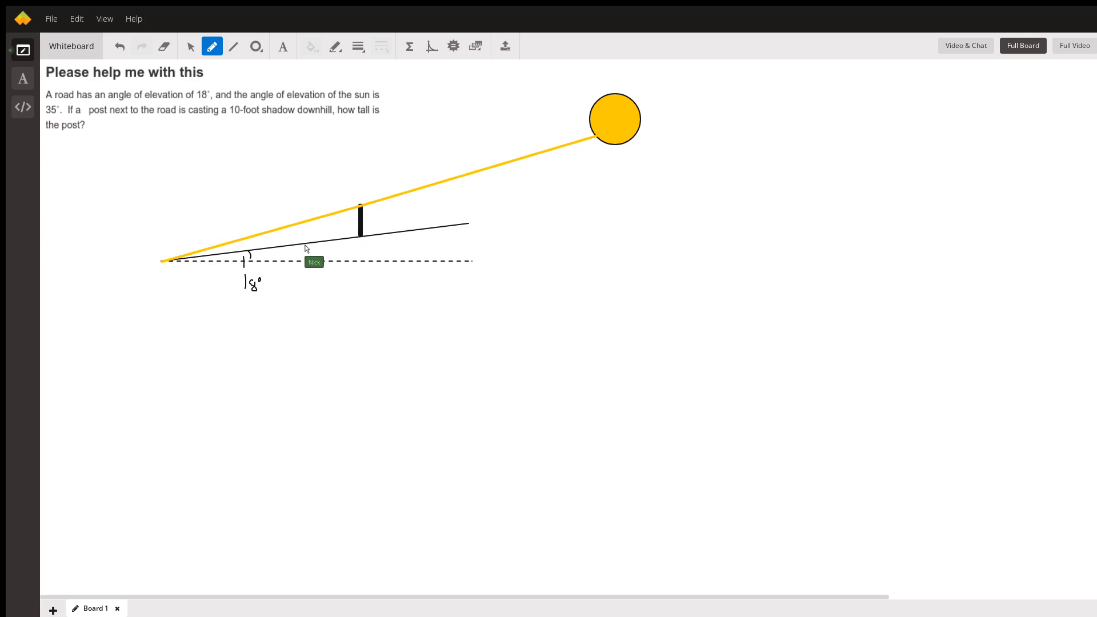
pyautogui.moveTo(589, 125)
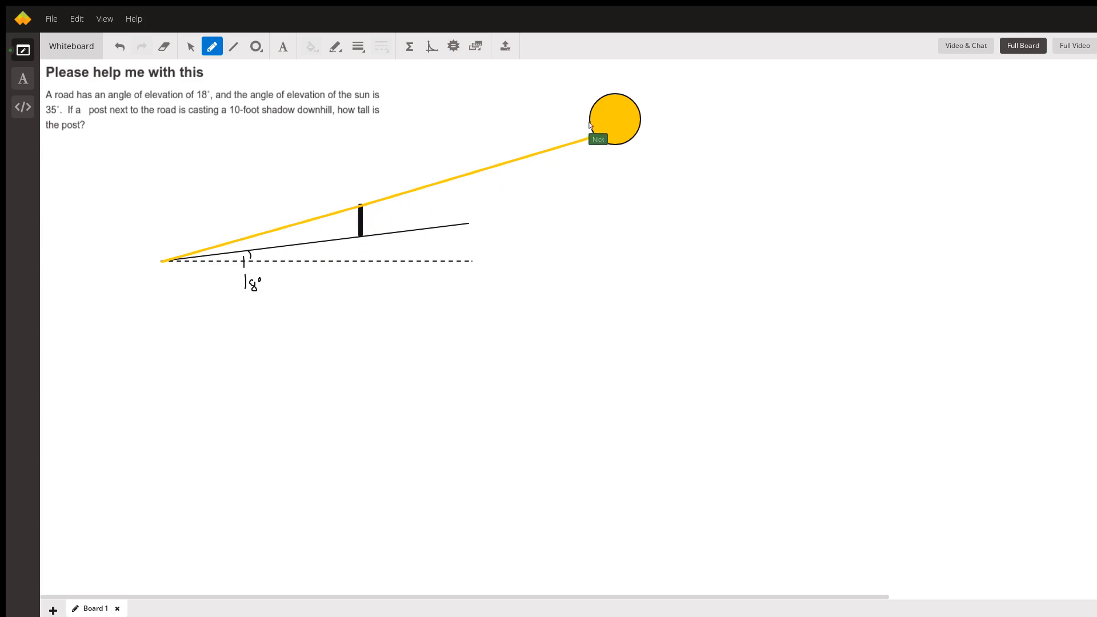
pyautogui.moveTo(362, 223)
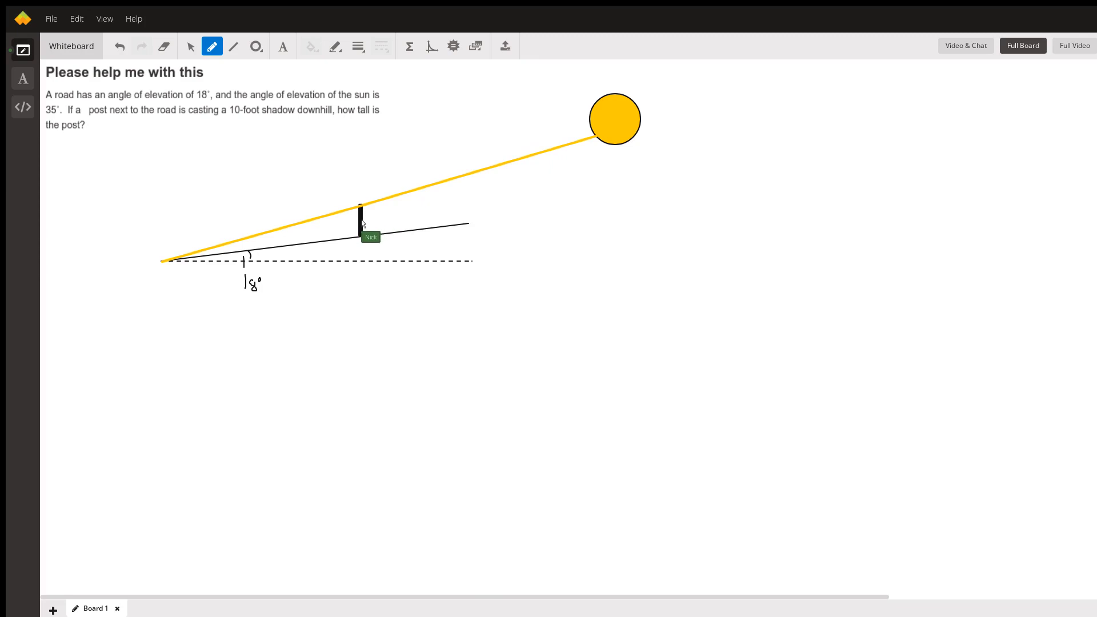
pyautogui.moveTo(327, 220)
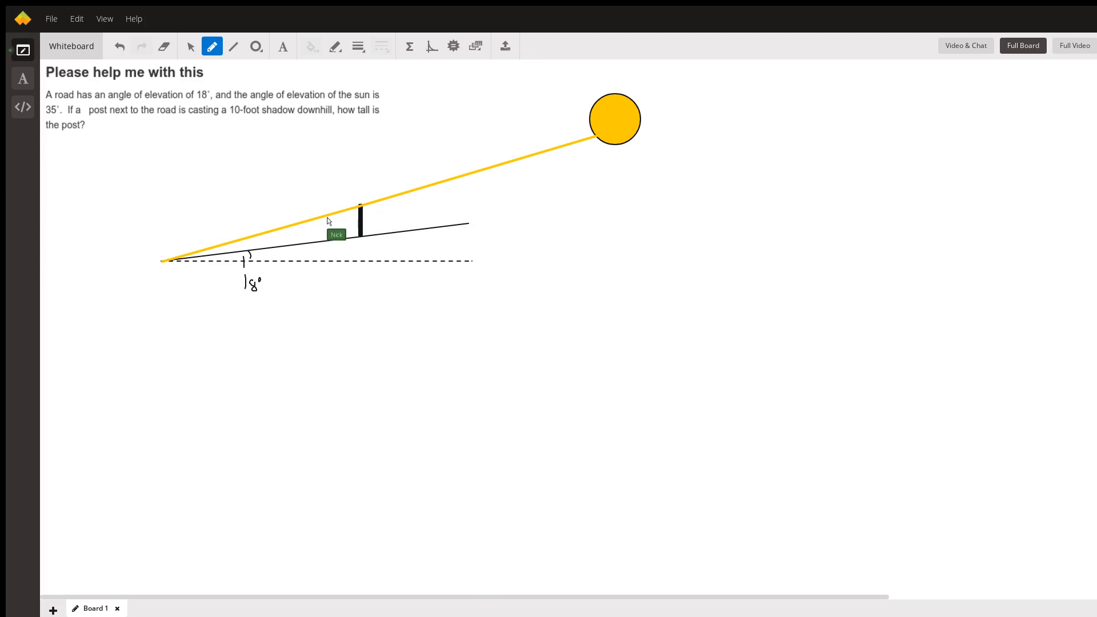
pyautogui.moveTo(308, 106)
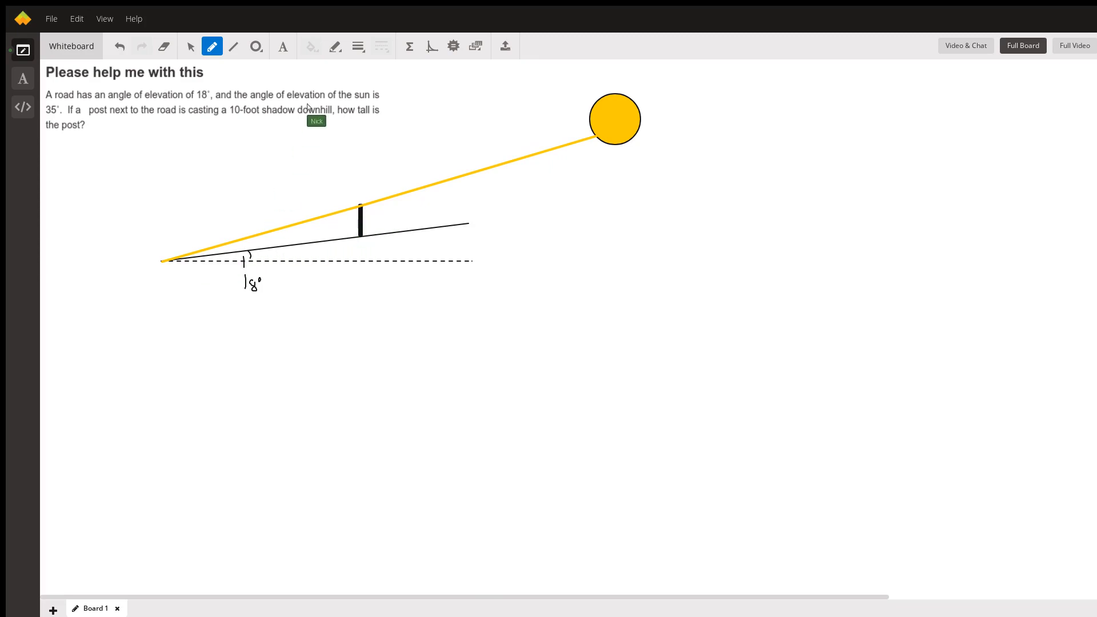
pyautogui.moveTo(343, 69)
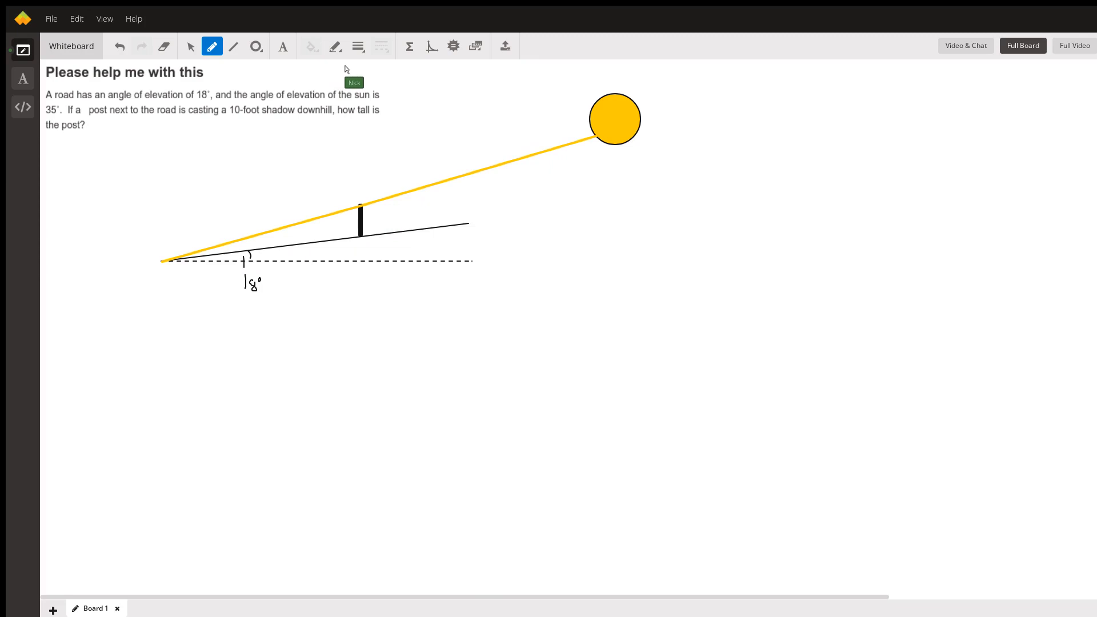
pyautogui.moveTo(358, 111)
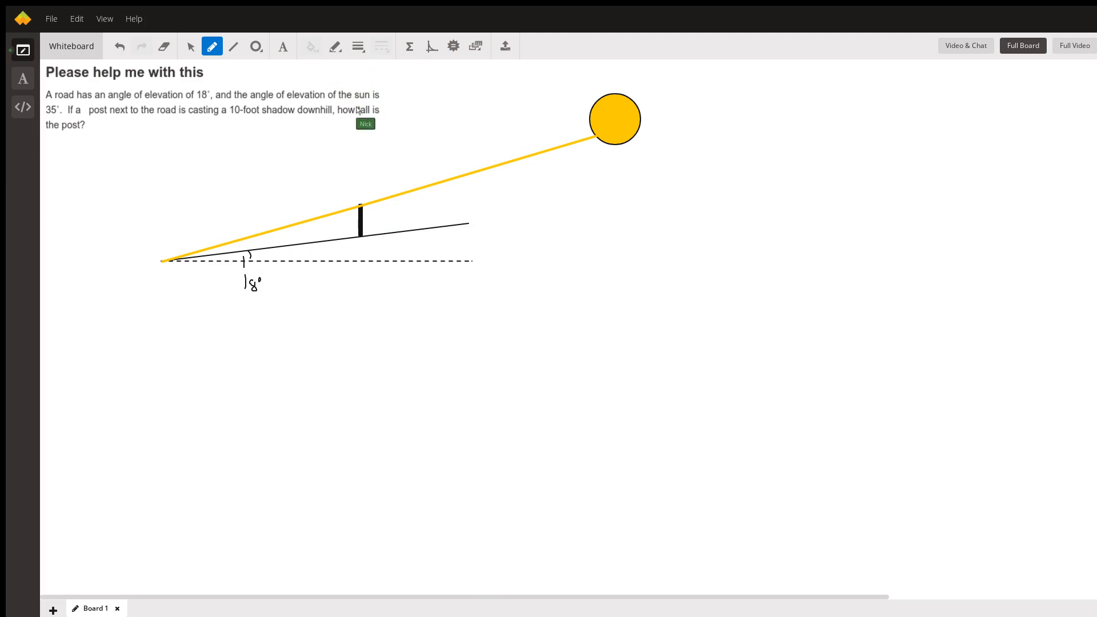
pyautogui.moveTo(313, 242)
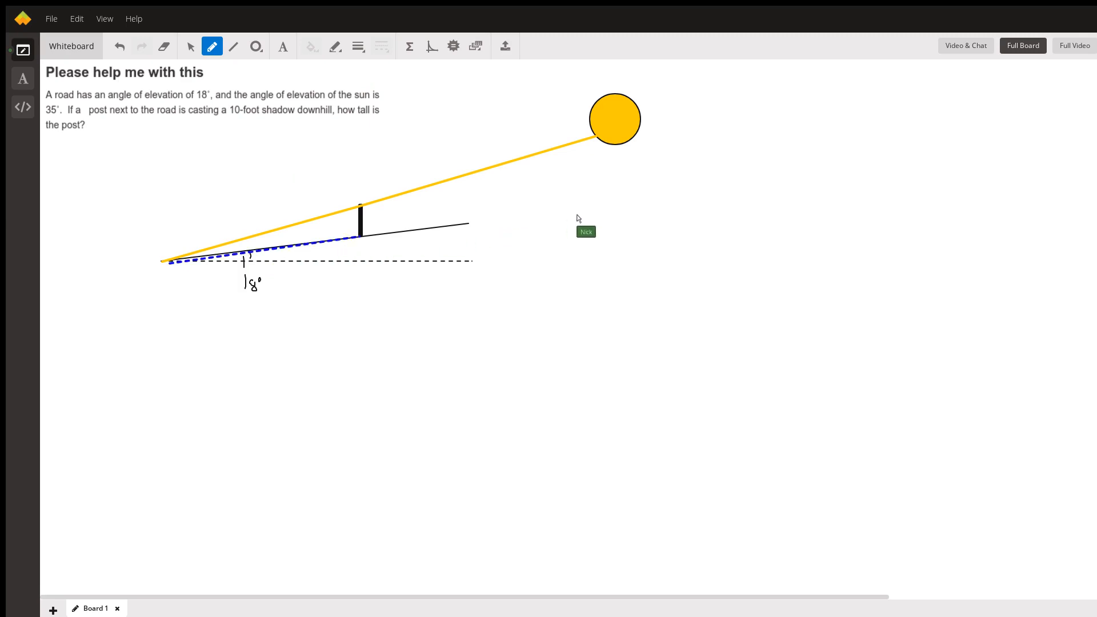
pyautogui.moveTo(297, 64)
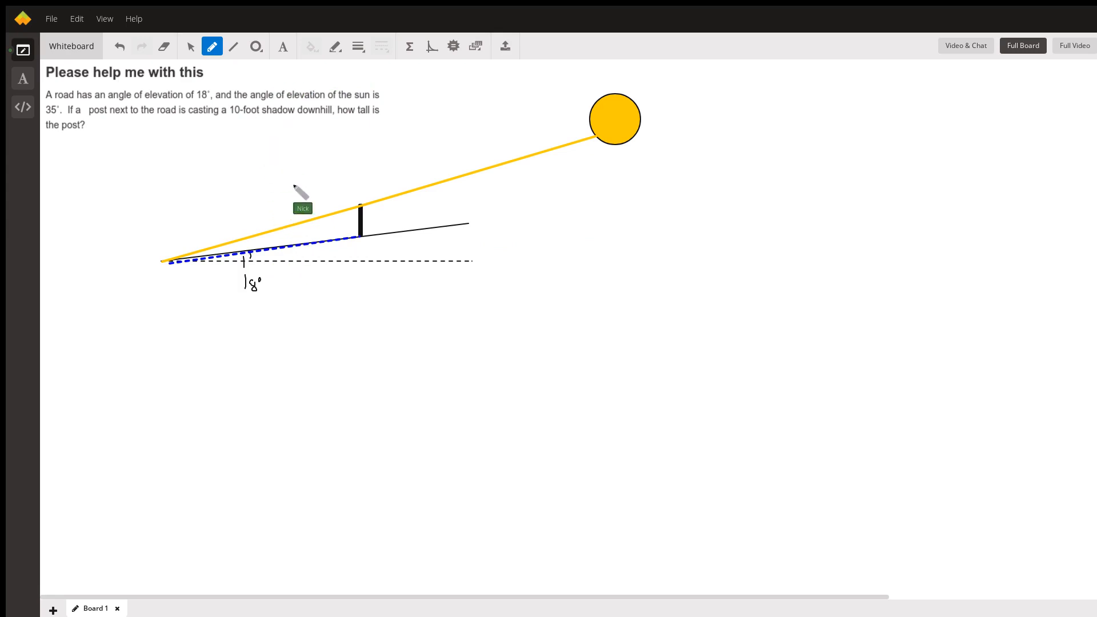
pyautogui.moveTo(329, 254)
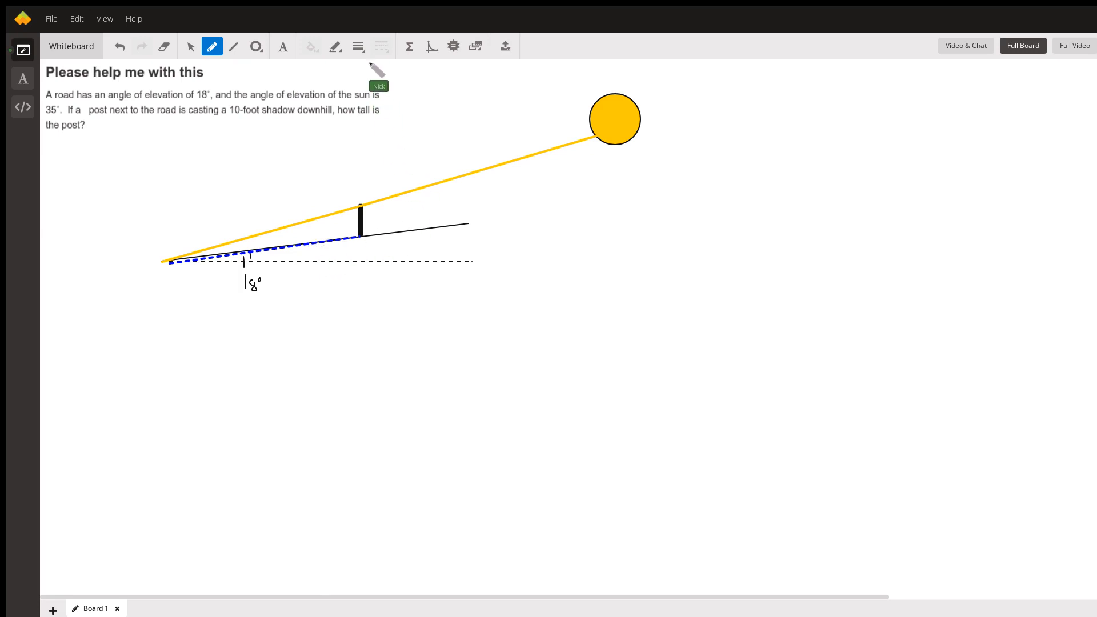
pyautogui.moveTo(333, 236)
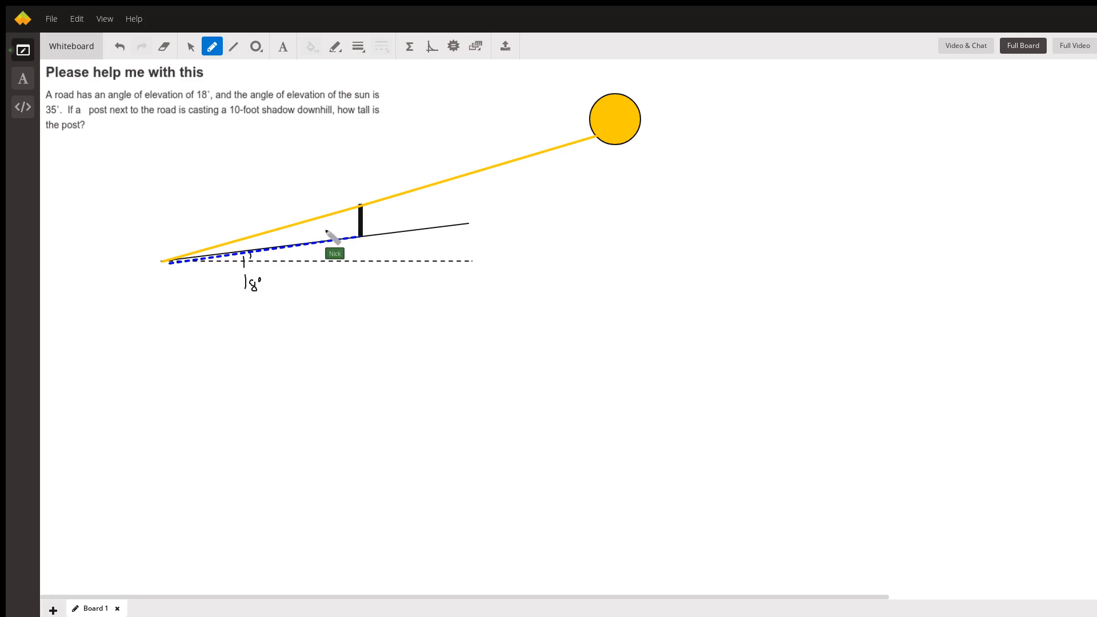
pyautogui.moveTo(381, 219)
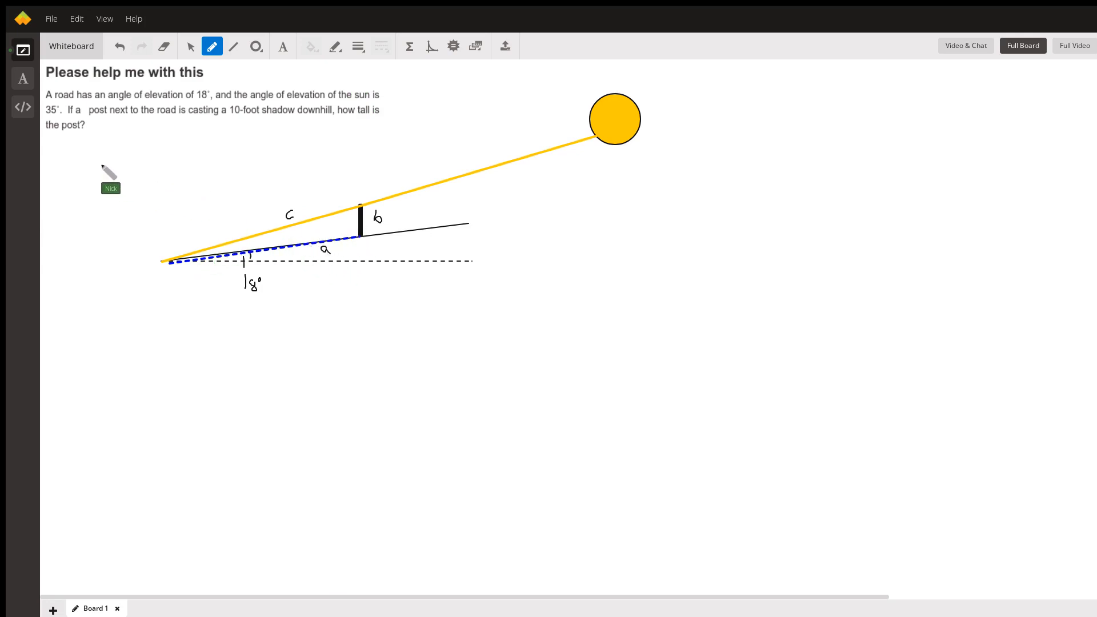
# - Handwrite a, b, c on the triangle sides and note a = 10 ft, c = ?, b = ?
pyautogui.moveTo(82, 152); pyautogui.dragTo(104, 158)
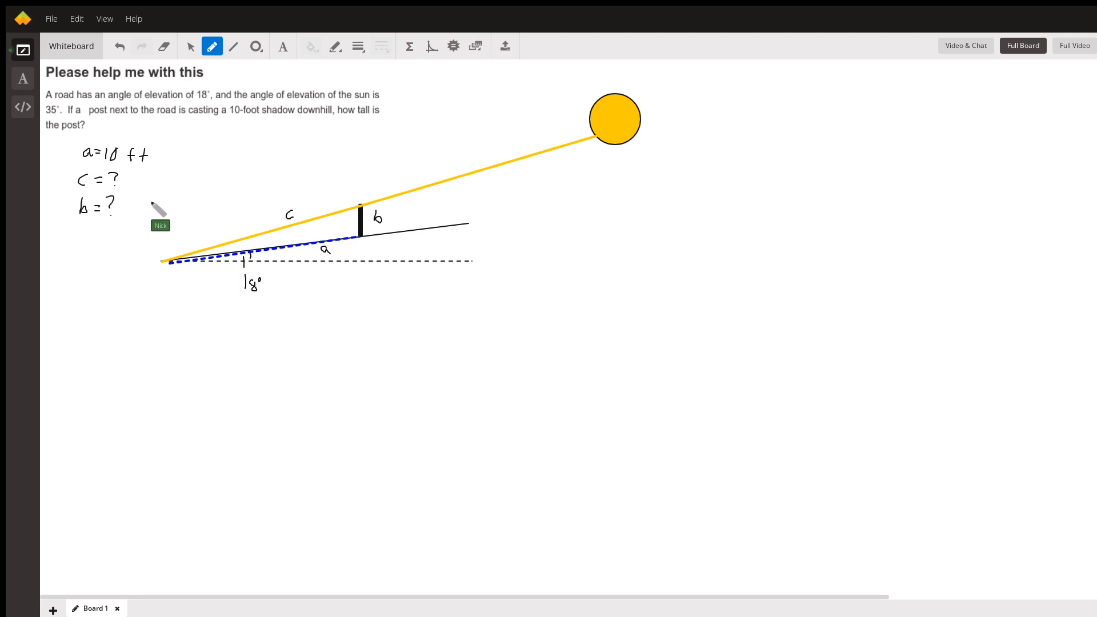
pyautogui.moveTo(216, 277)
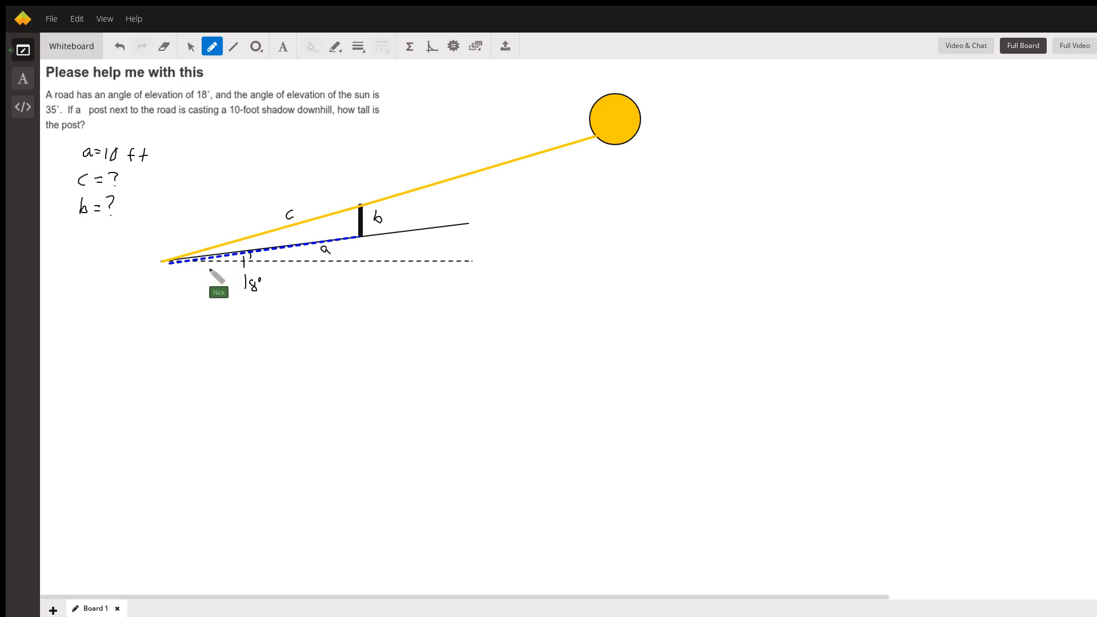
pyautogui.moveTo(259, 267)
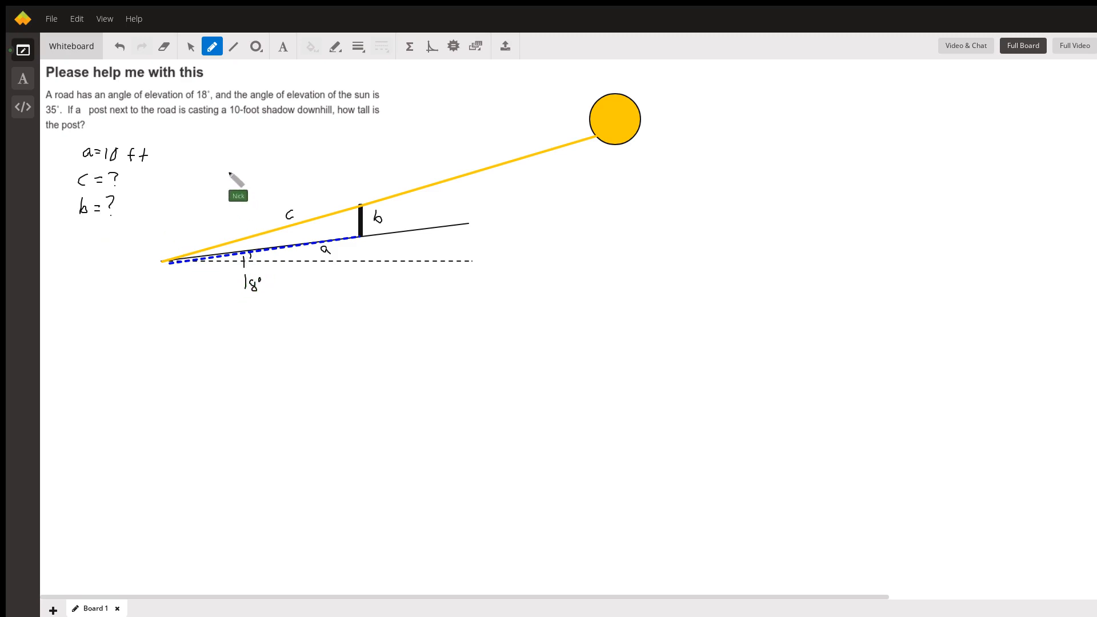
pyautogui.moveTo(313, 116)
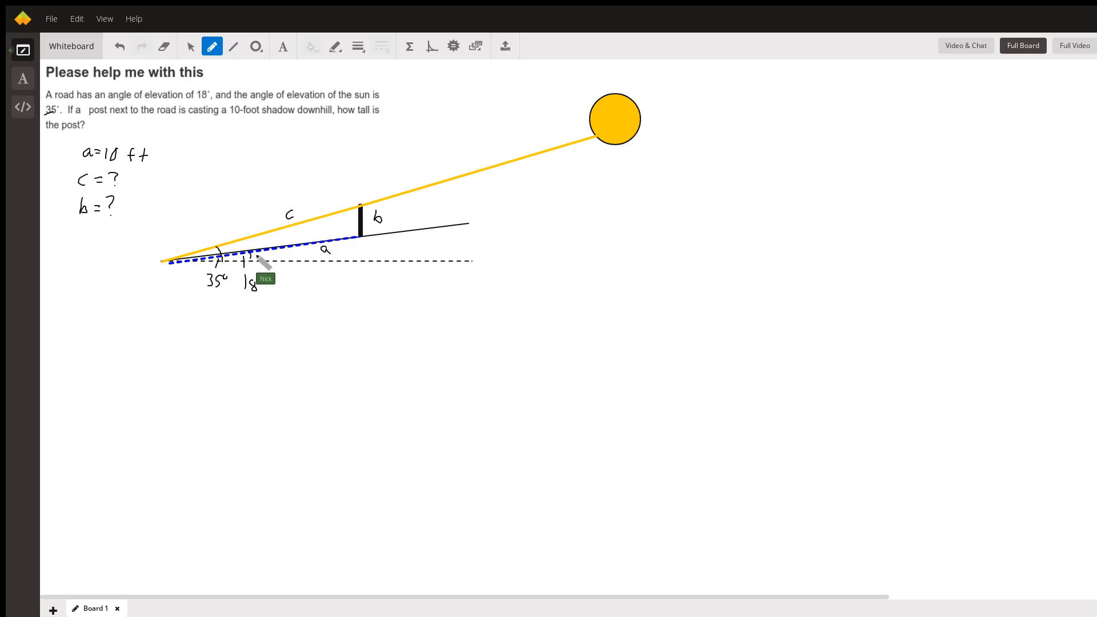
pyautogui.moveTo(237, 263)
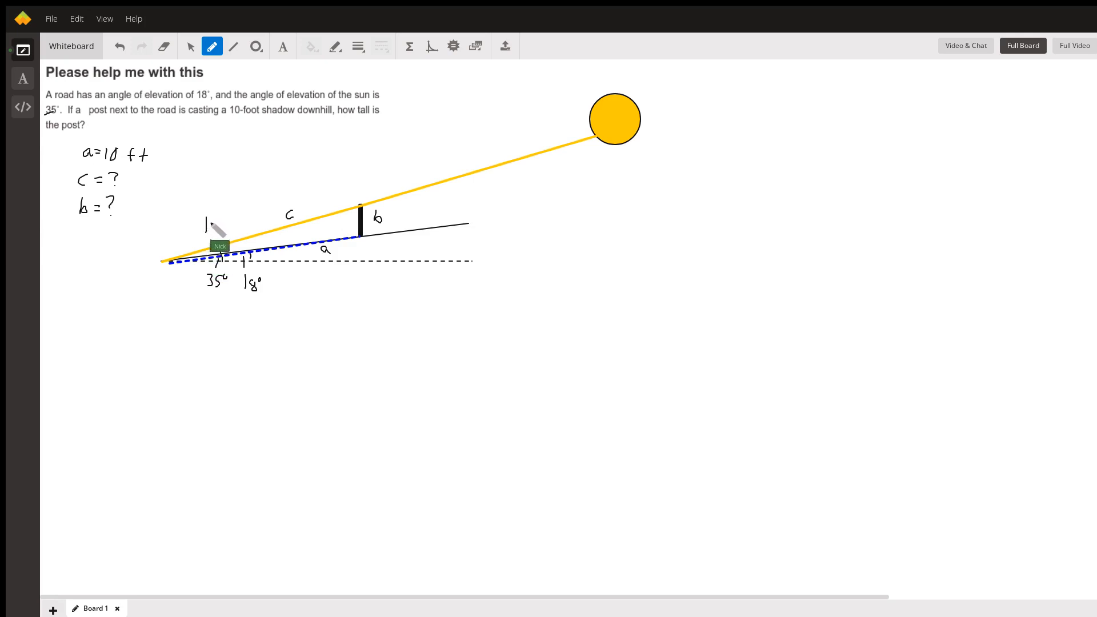
# - Mark the sun's 35° arc and angle B at the ray's start, noting B = 17°
pyautogui.click(206, 223)
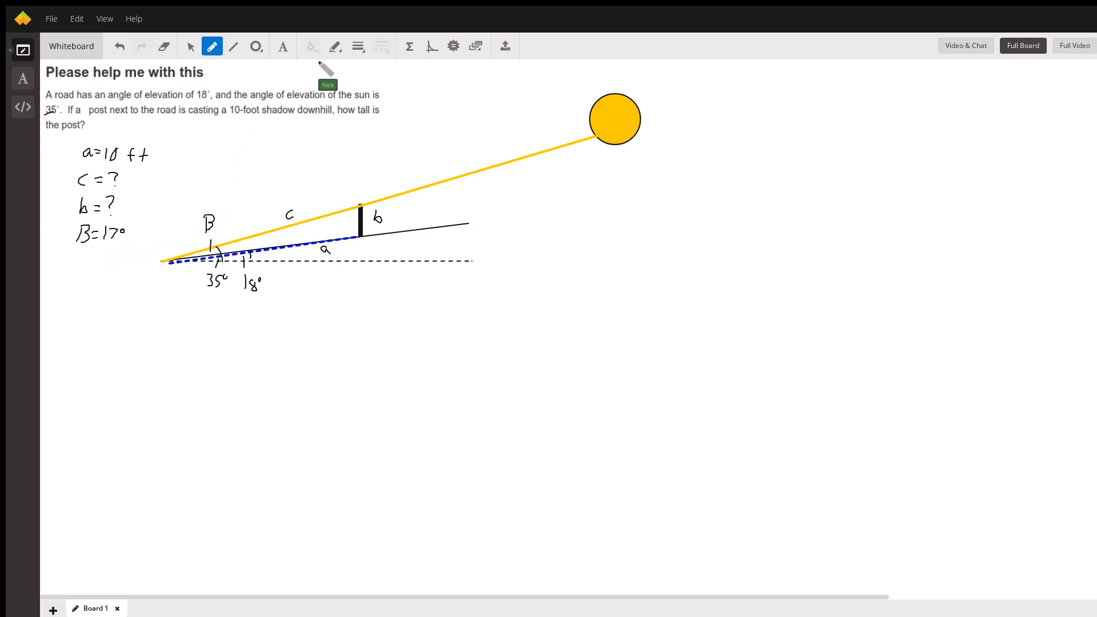
pyautogui.moveTo(367, 241)
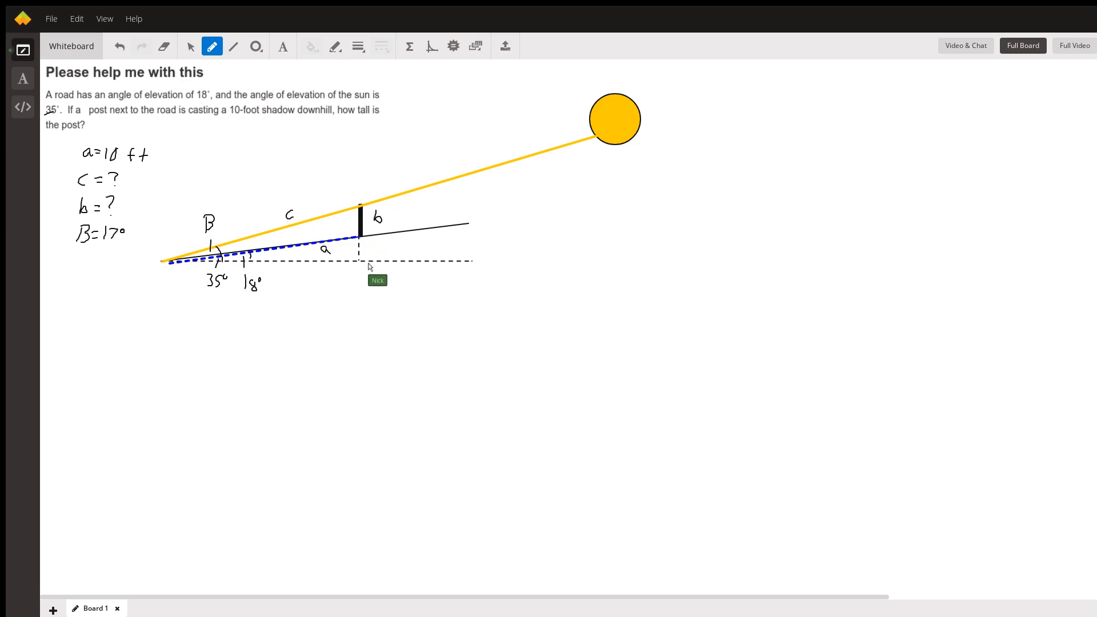
pyautogui.moveTo(384, 250)
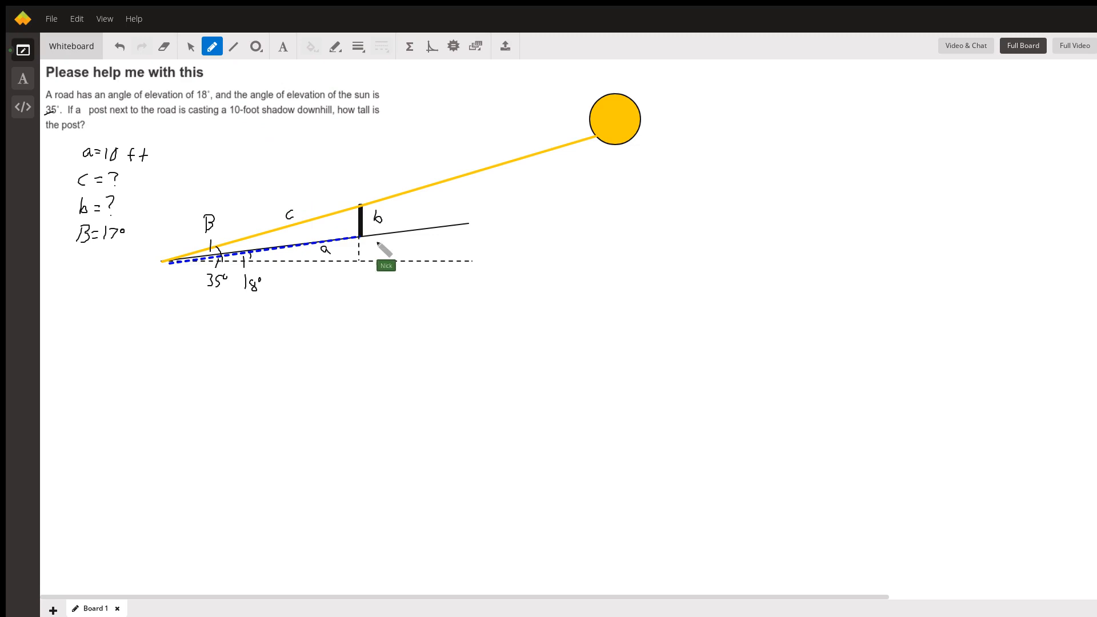
pyautogui.moveTo(363, 260)
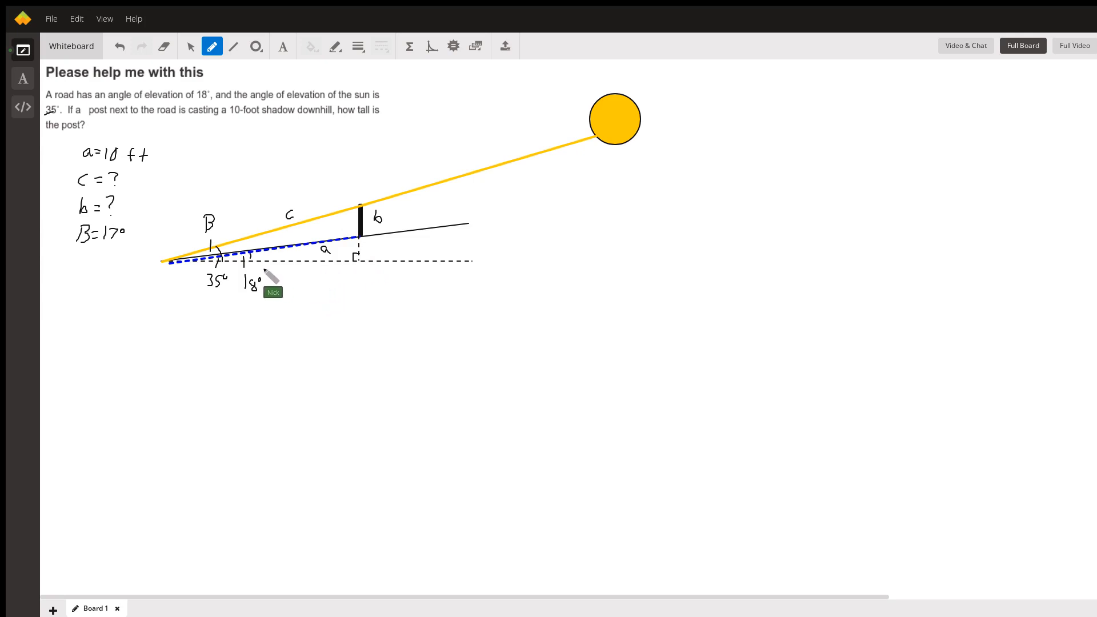
pyautogui.moveTo(273, 269)
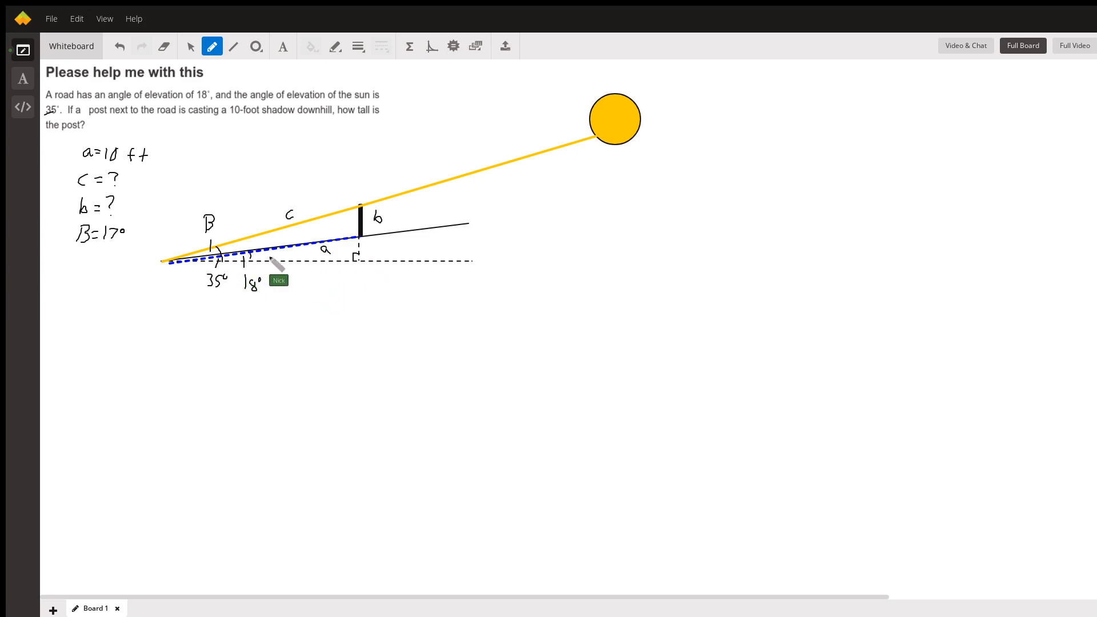
pyautogui.moveTo(363, 245)
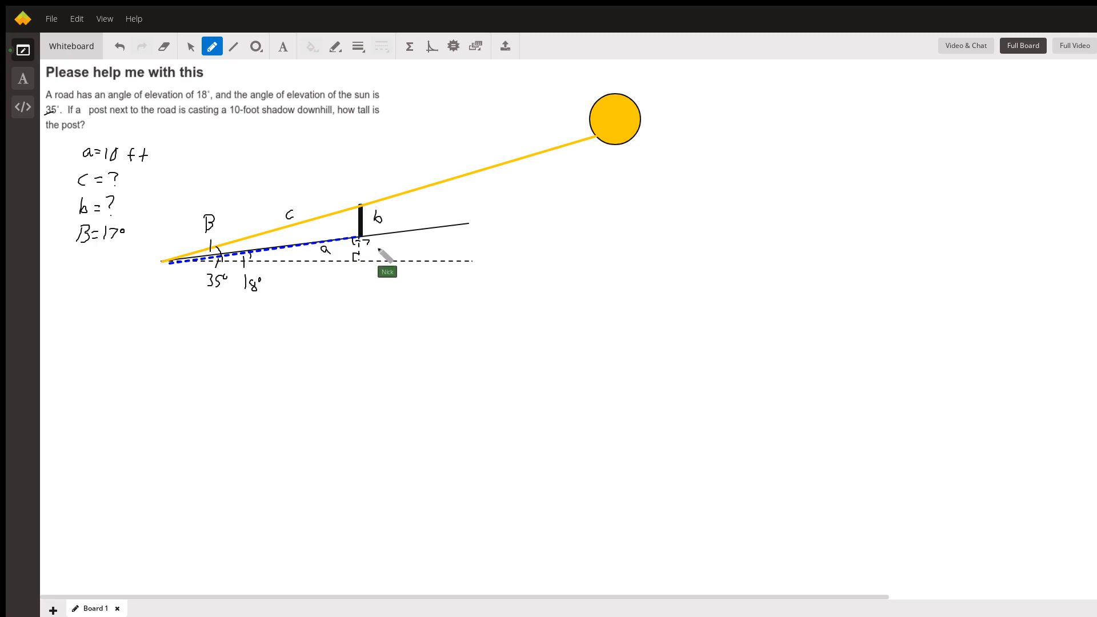
pyautogui.moveTo(363, 239)
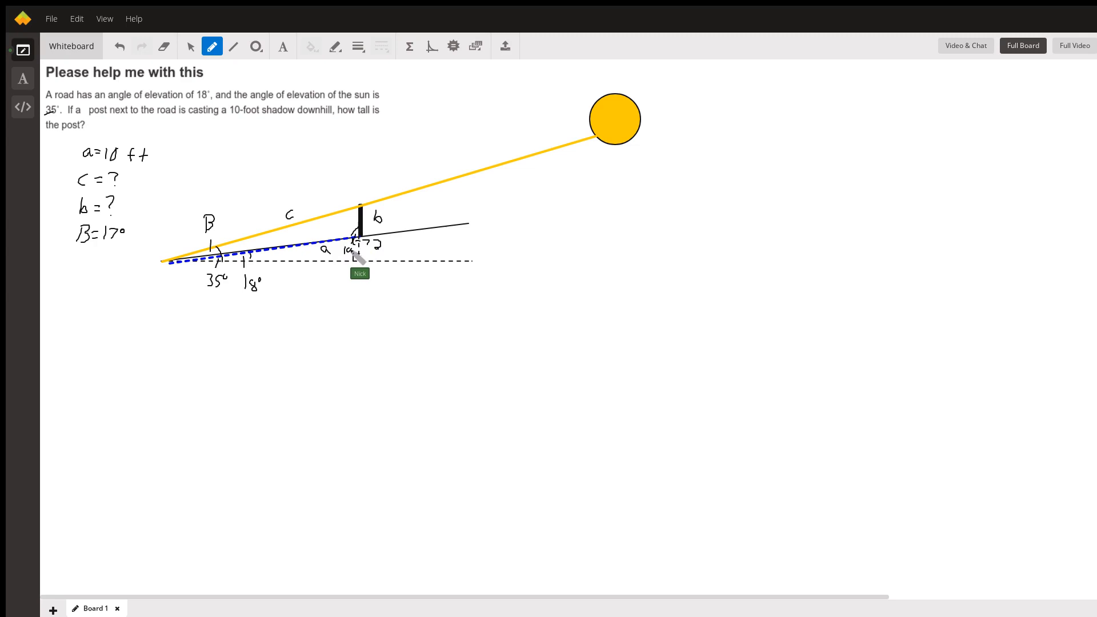
pyautogui.moveTo(317, 230)
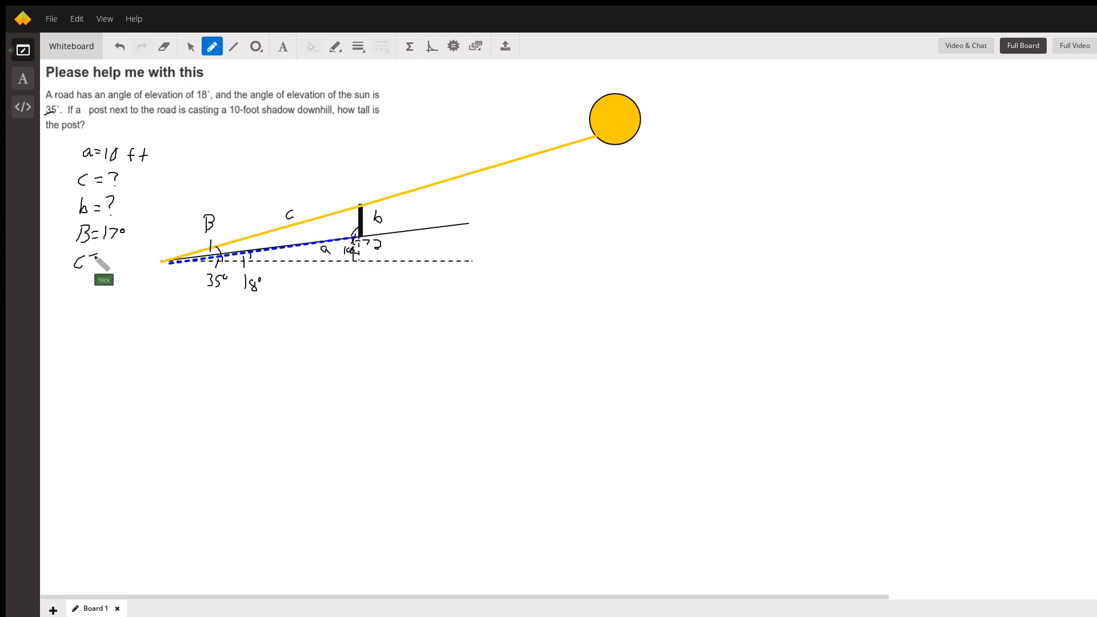
# - Draw the dashed vertical with right-angle mark under the post and note C = 108°
pyautogui.write('=108°')
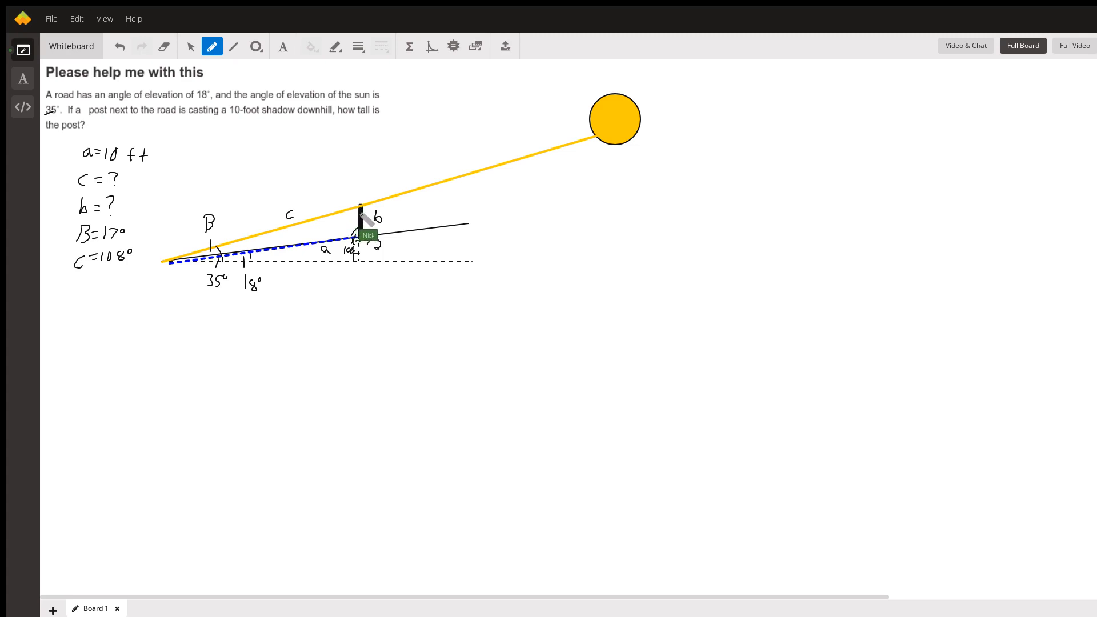
pyautogui.moveTo(212, 335)
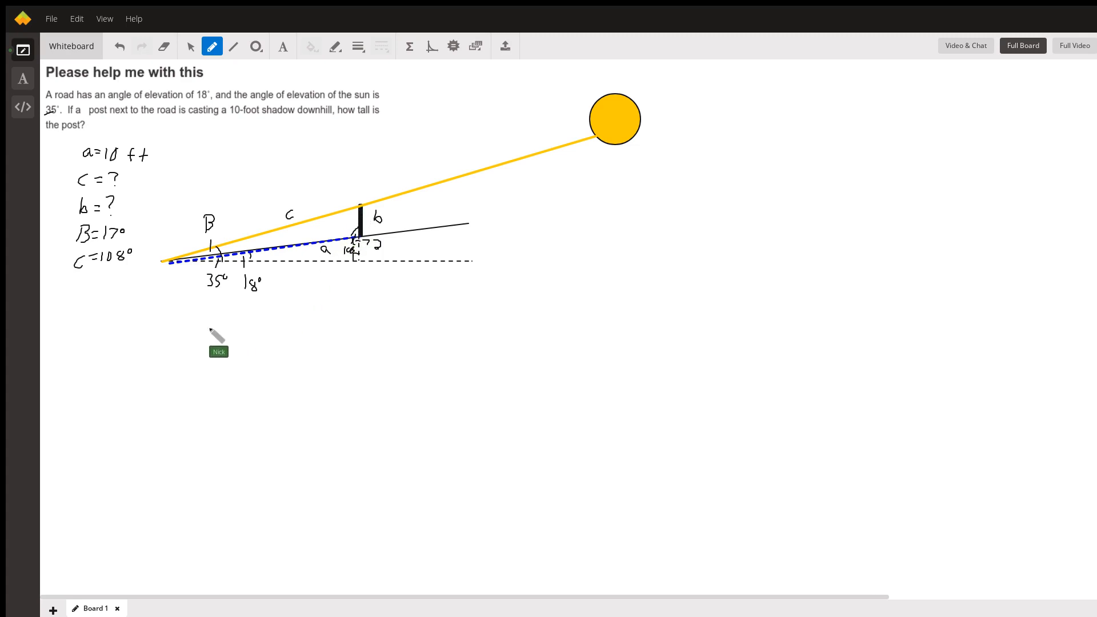
pyautogui.moveTo(98, 294)
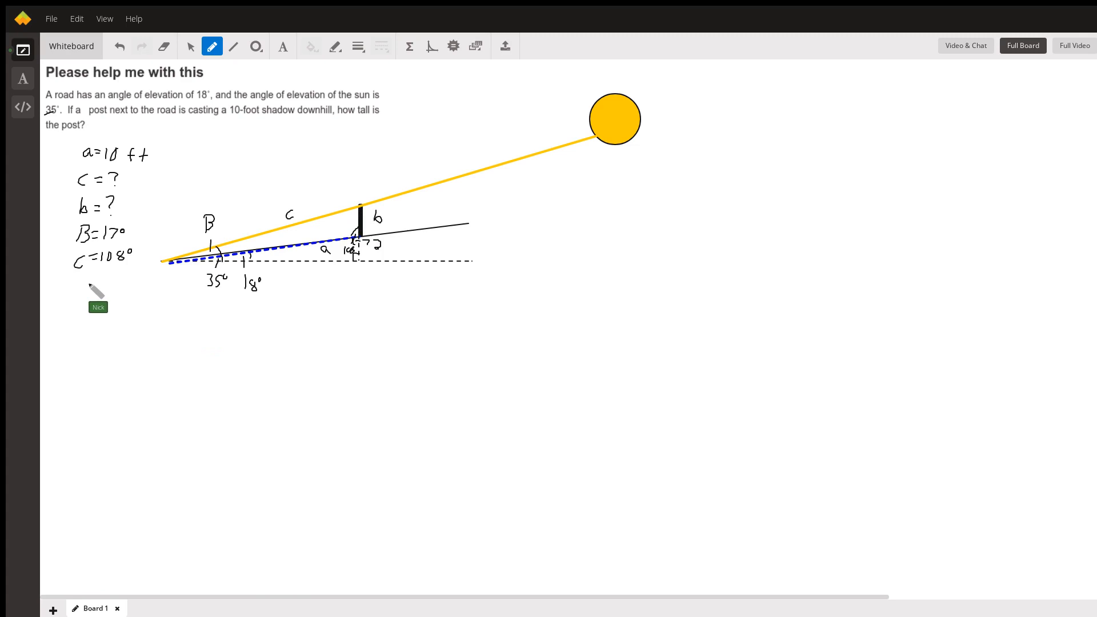